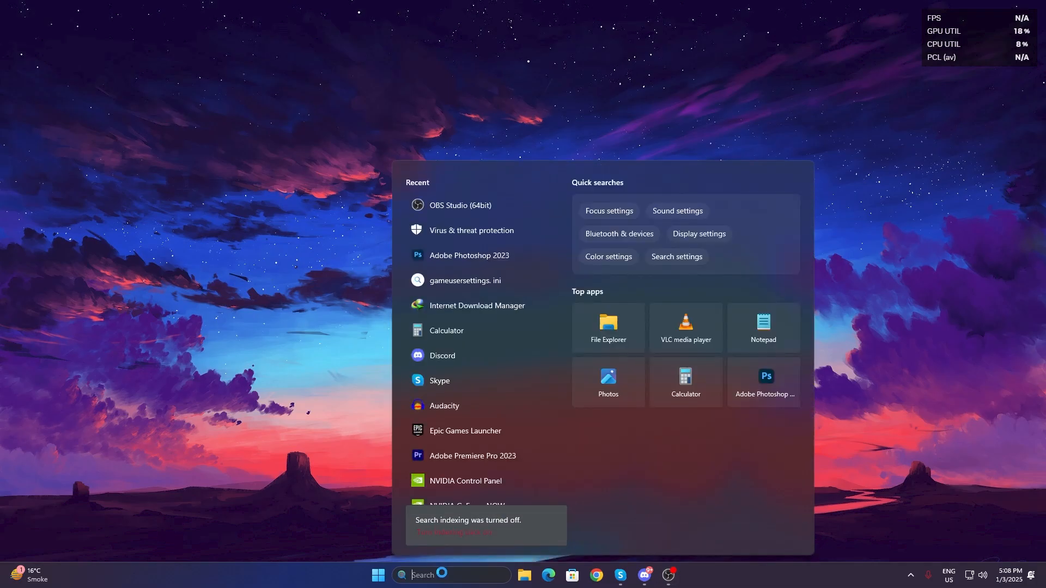
Run Disk Clean-up (cleanmgr) on drive C: and confirm deleting the checked temporary files
type("cle")
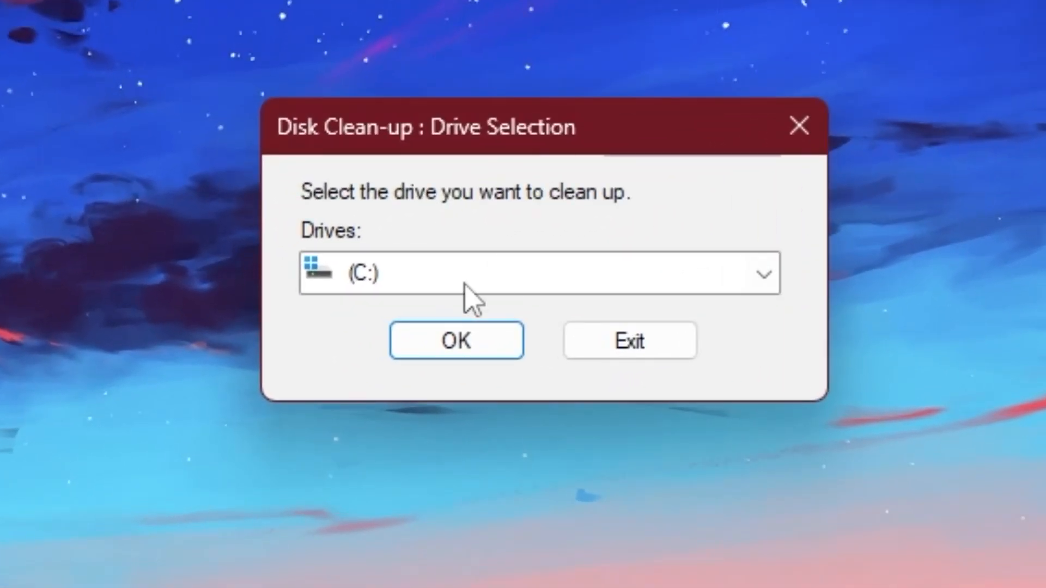
left_click(534, 274)
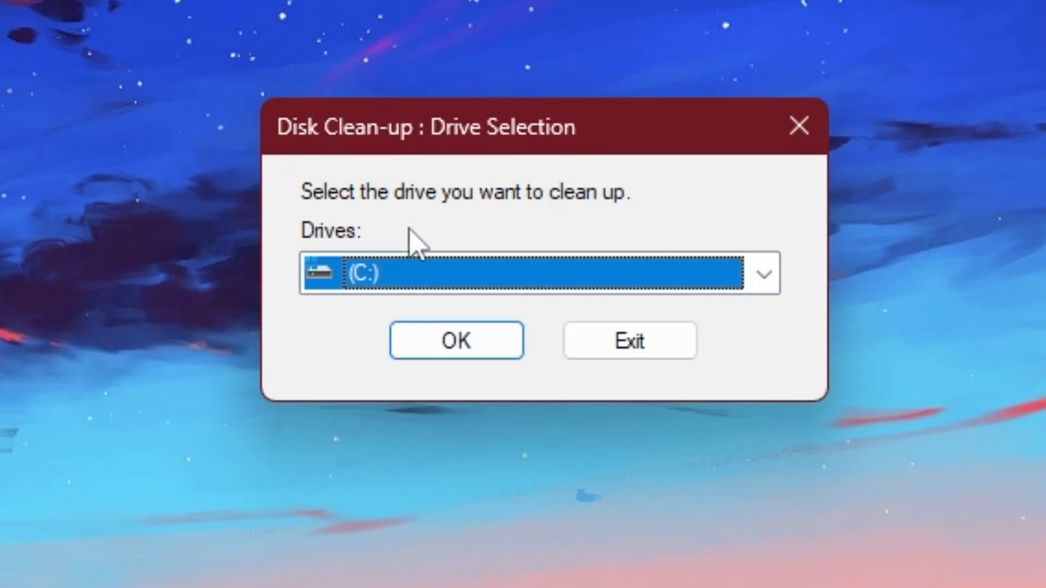
left_click(456, 340)
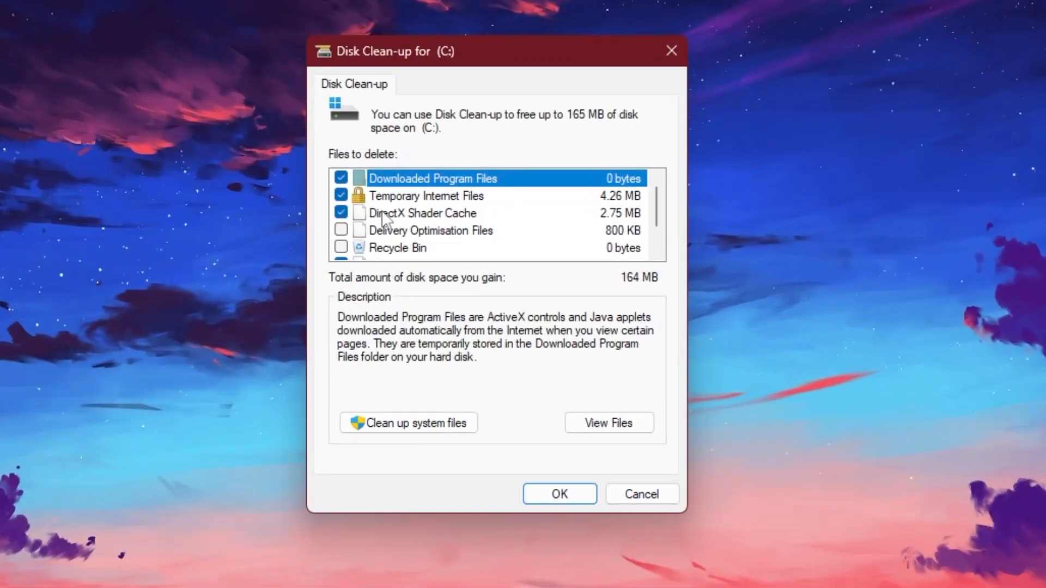
mouse_move(406, 226)
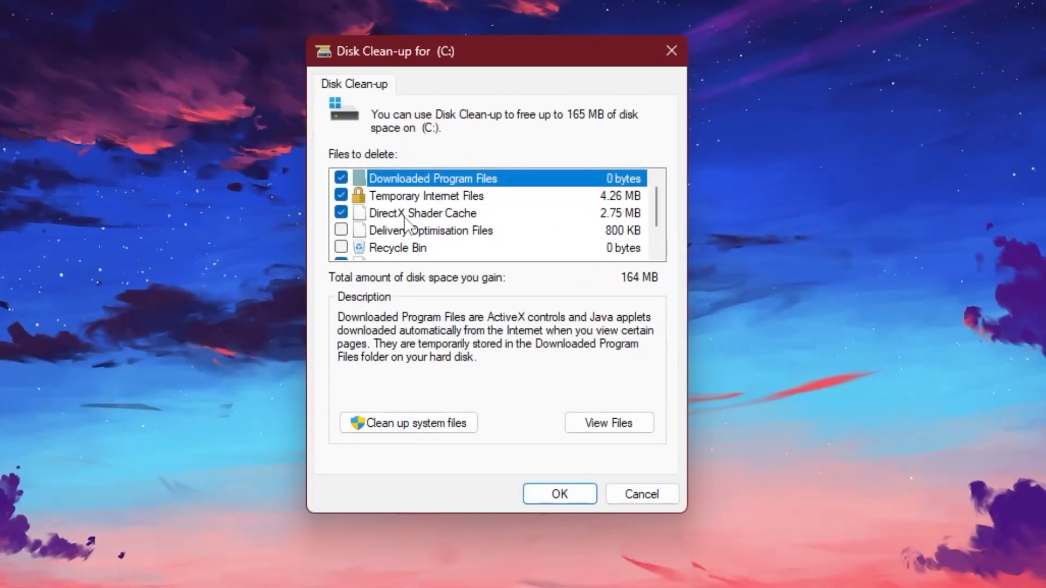
mouse_move(607, 223)
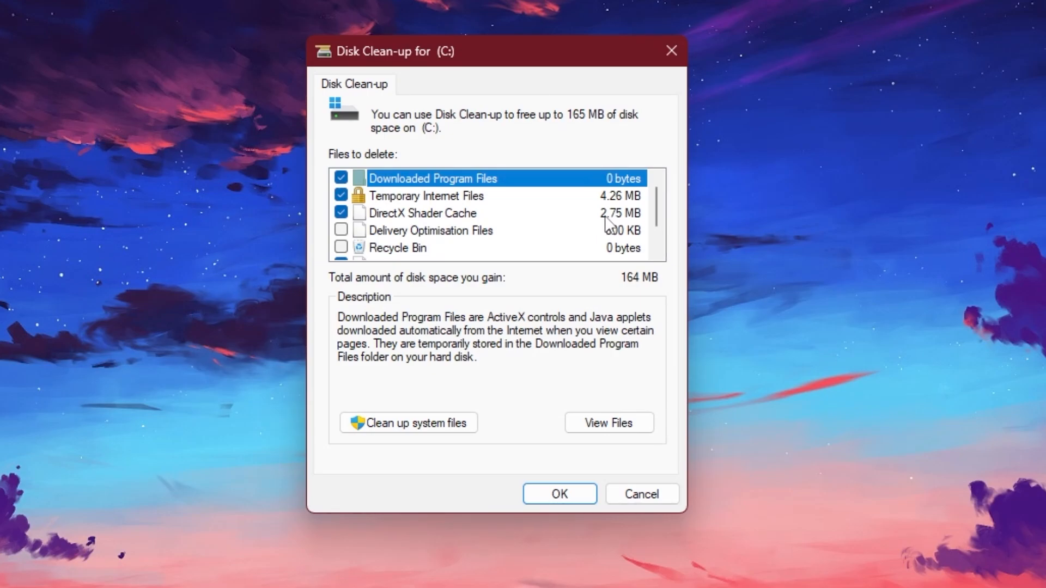
mouse_move(367, 220)
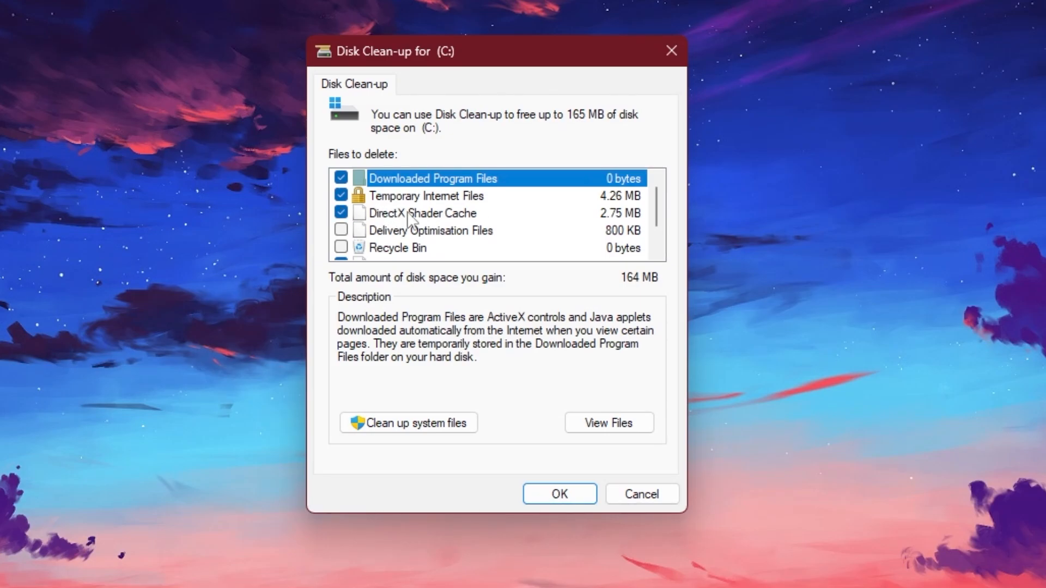
mouse_move(426, 220)
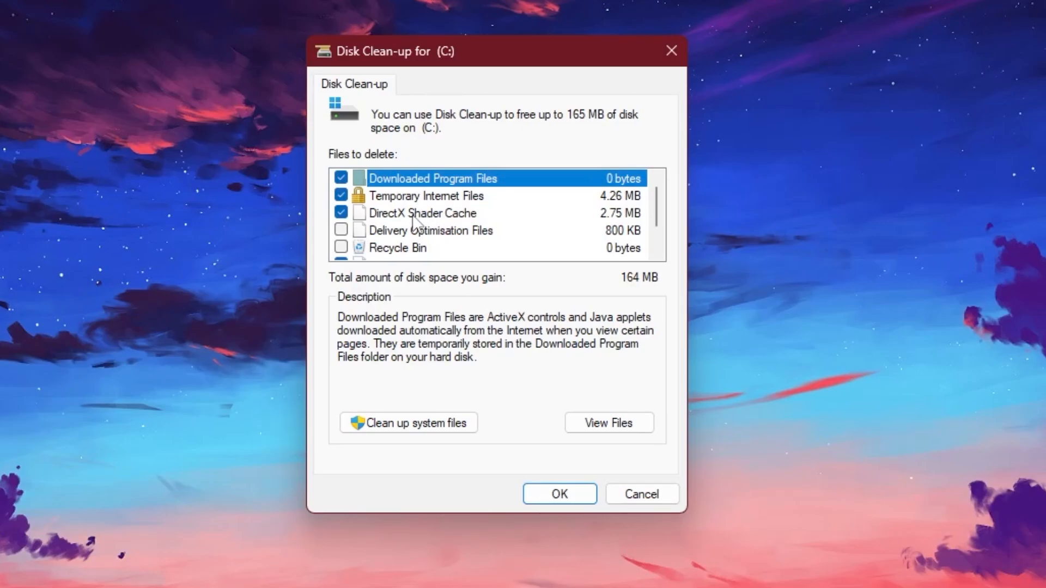
left_click(558, 494)
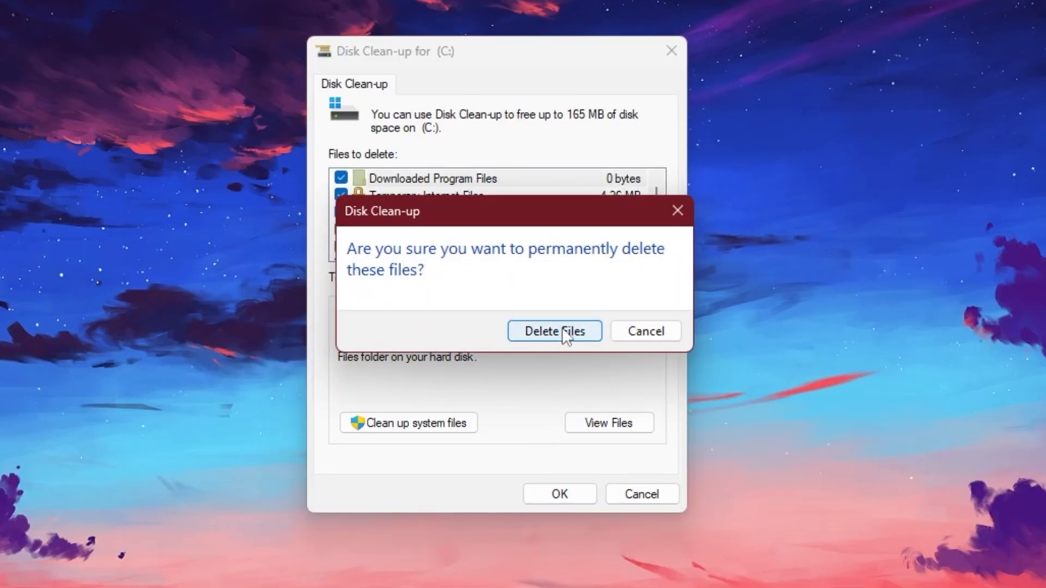
left_click(555, 331)
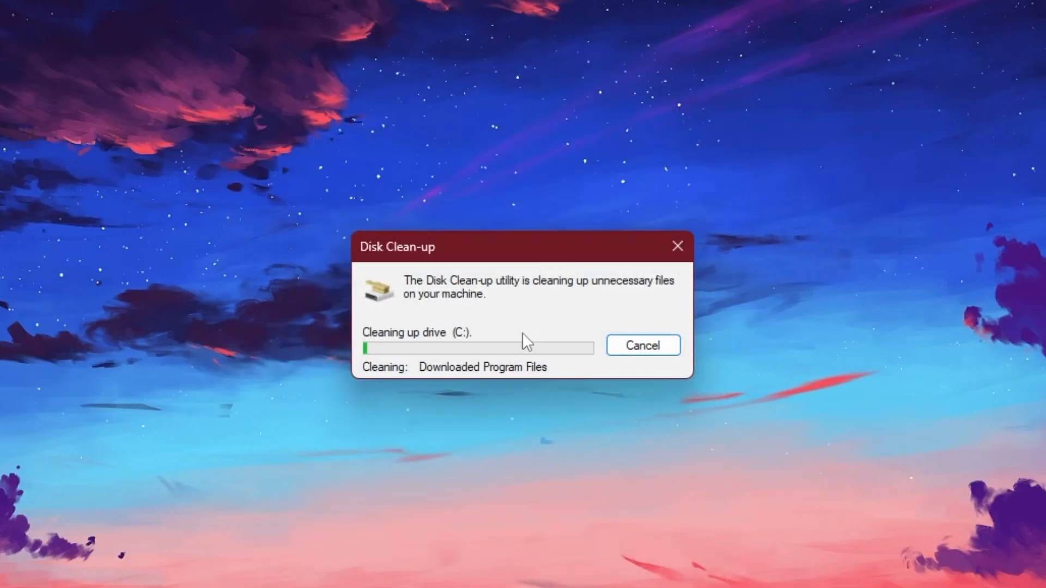
Dismiss the clean-up and show the desktop with the Fortnite Potato Graphics Fix archive and extracted folders
left_click(643, 345)
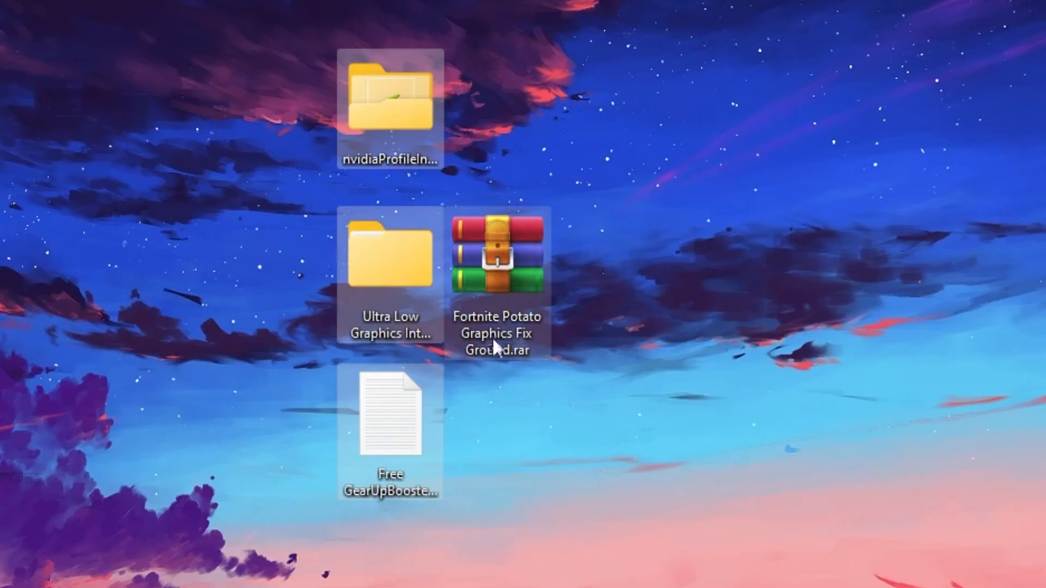
mouse_move(607, 368)
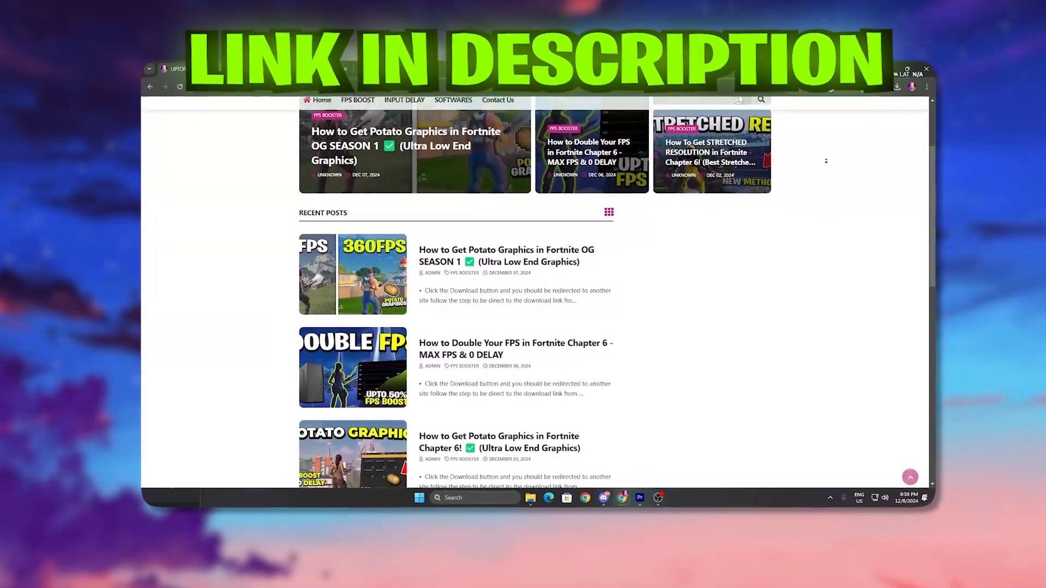
scroll("down", 3)
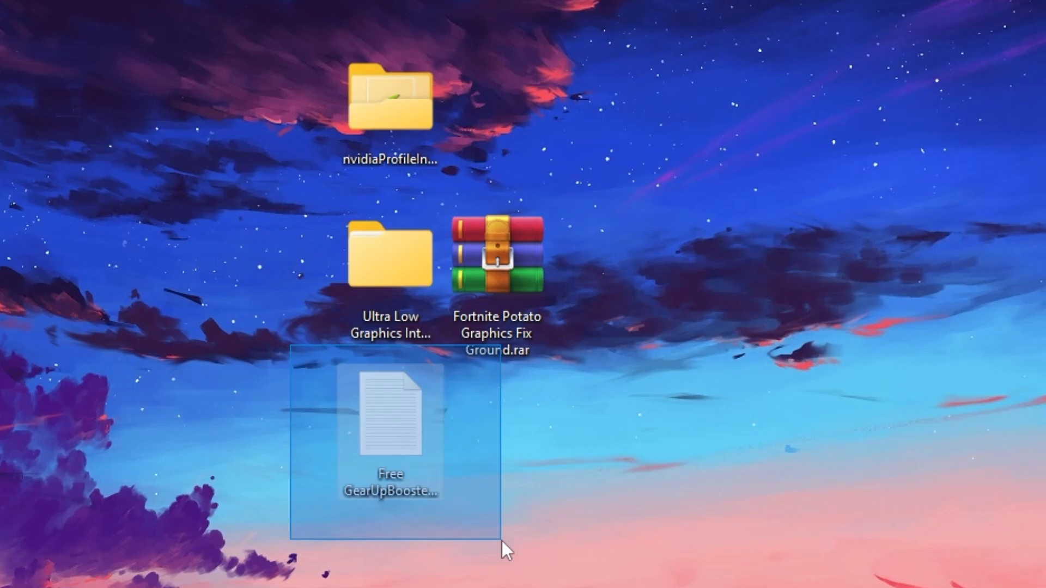
Browse nvidiaProfileInspector > Fortnite Potato Settings to confirm Fortnite.nip is present, then go back
left_click(513, 550)
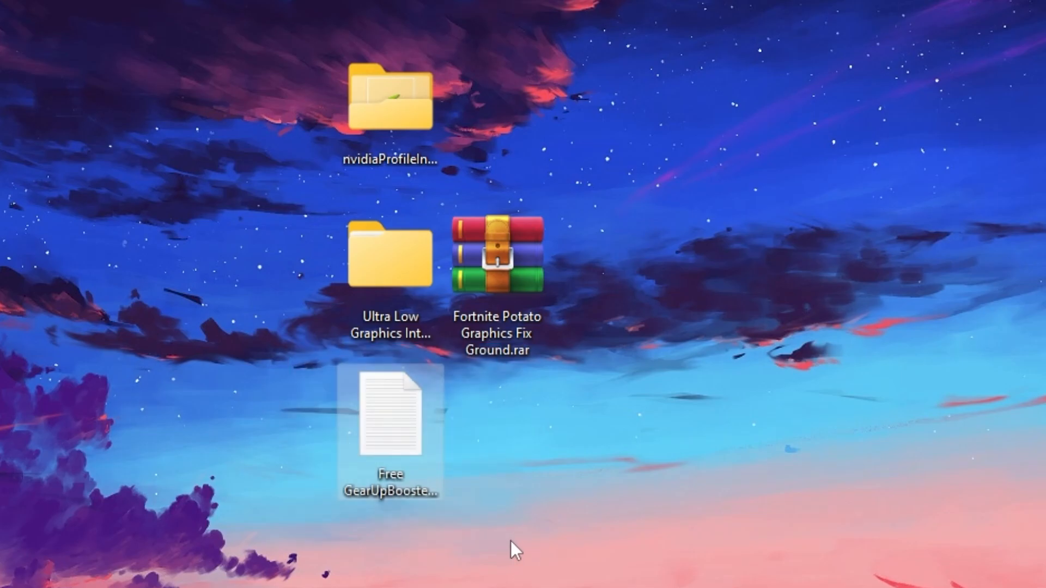
mouse_move(392, 113)
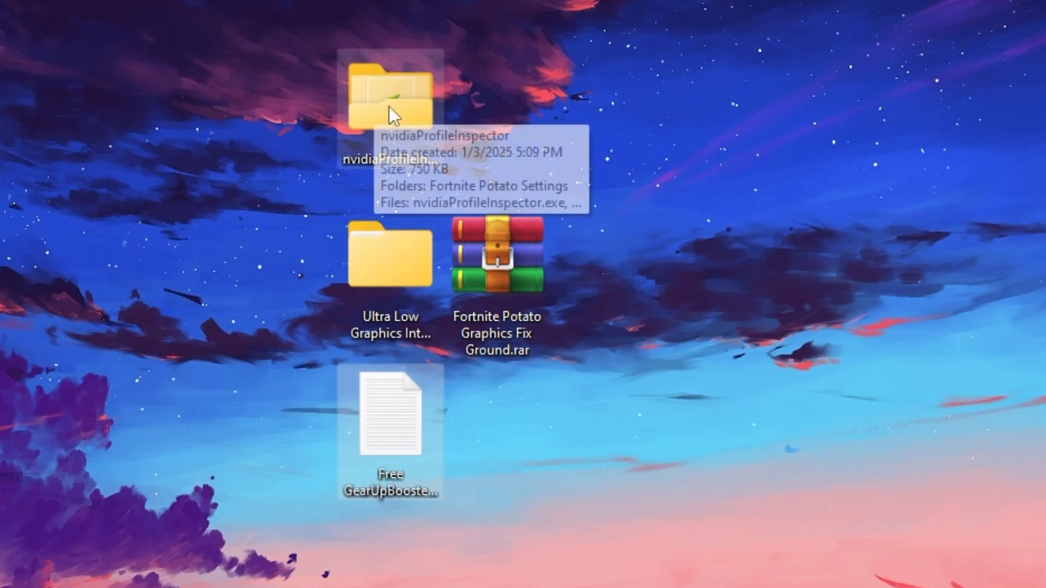
double_click(390, 94)
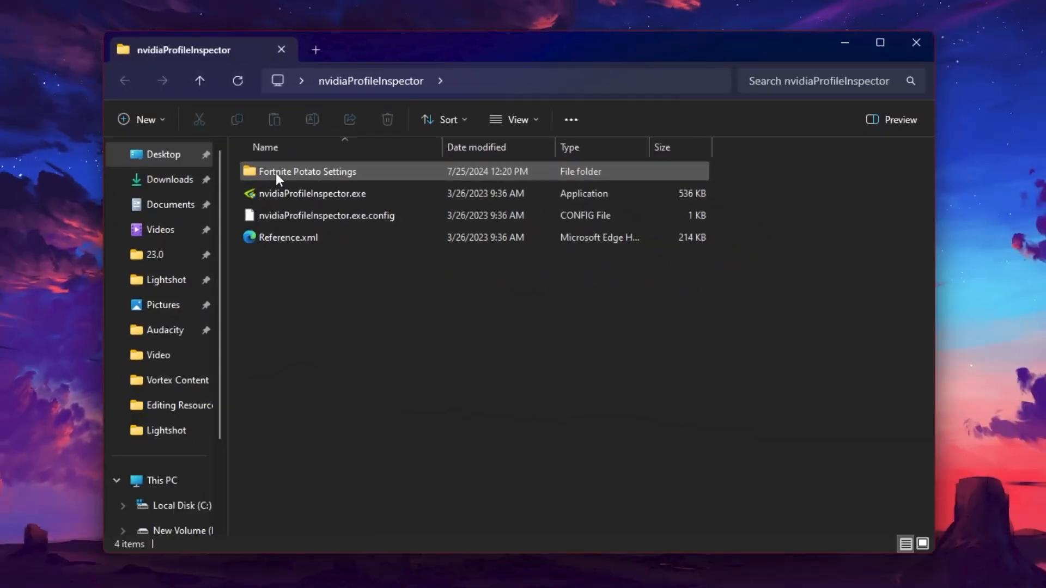
double_click(308, 171)
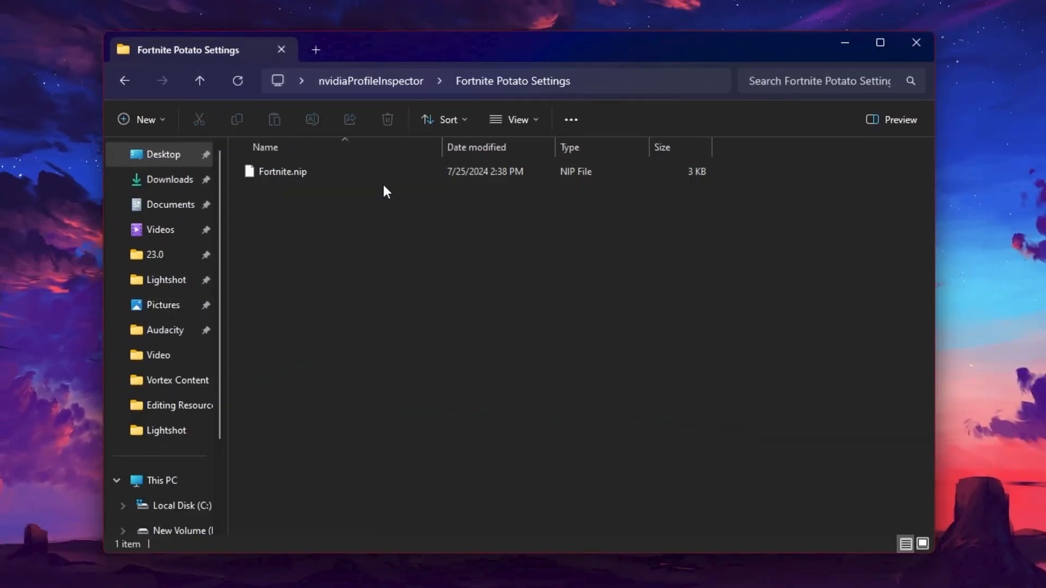
mouse_move(338, 192)
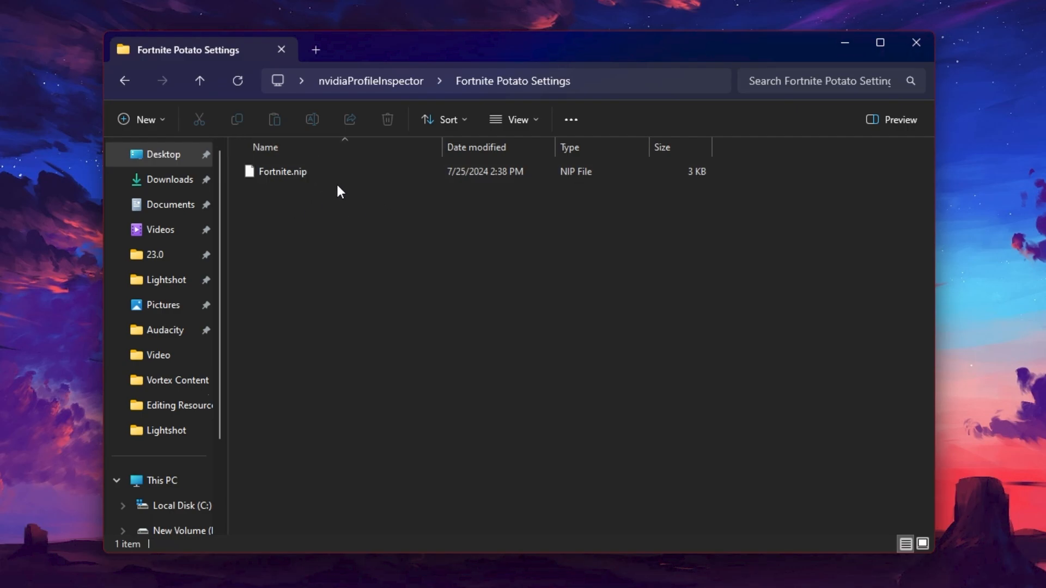
mouse_move(302, 205)
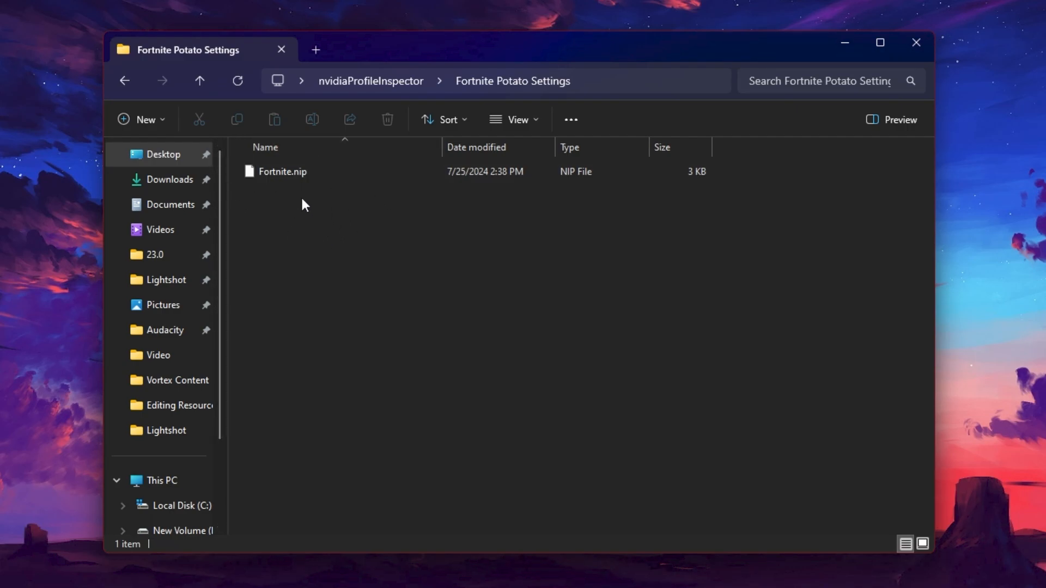
mouse_move(298, 217)
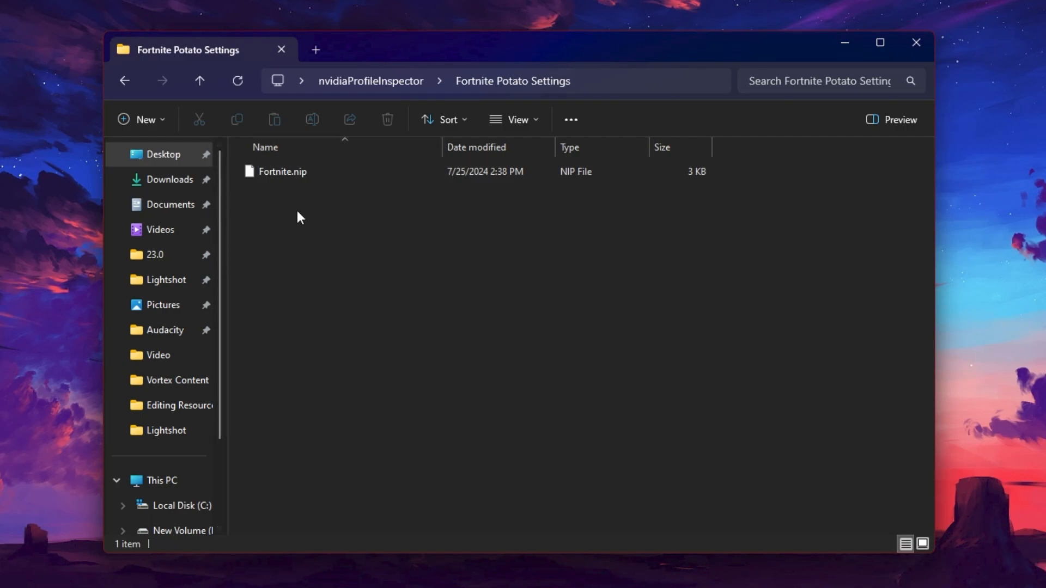
mouse_move(313, 215)
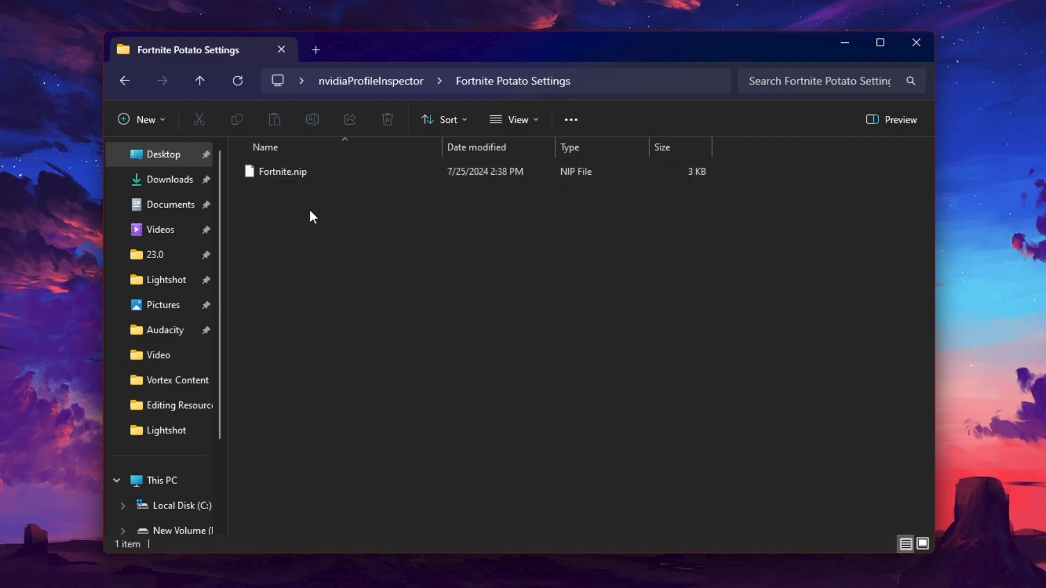
left_click(198, 81)
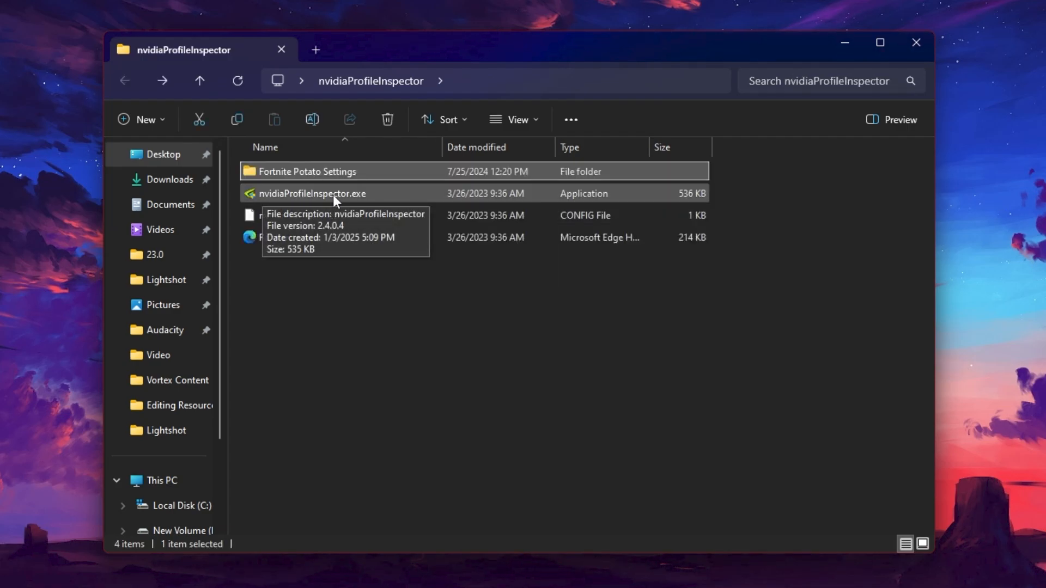
mouse_move(273, 195)
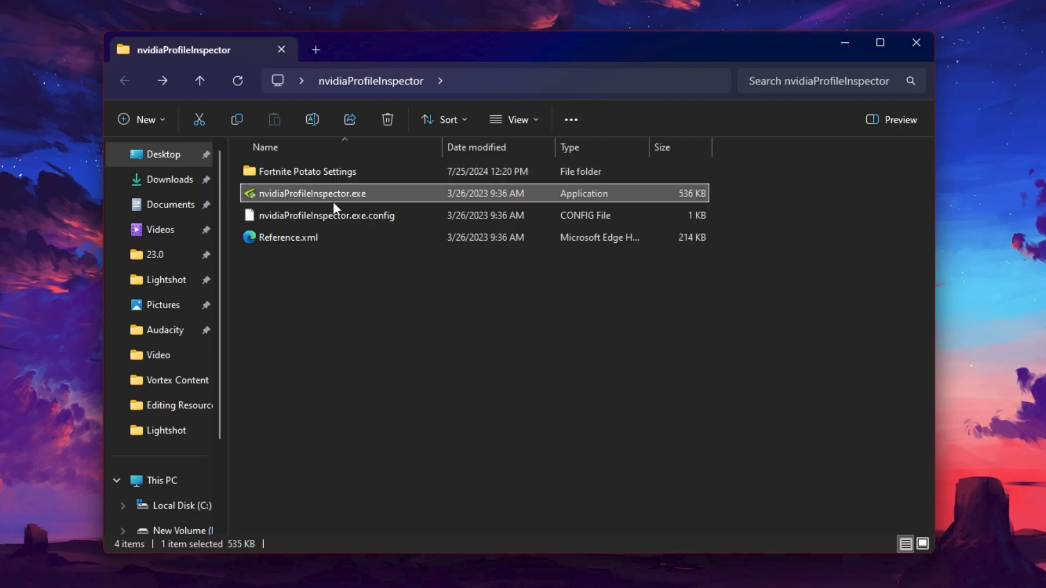
Launch nvidiaProfileInspector.exe and allow it through the UAC prompt
double_click(310, 194)
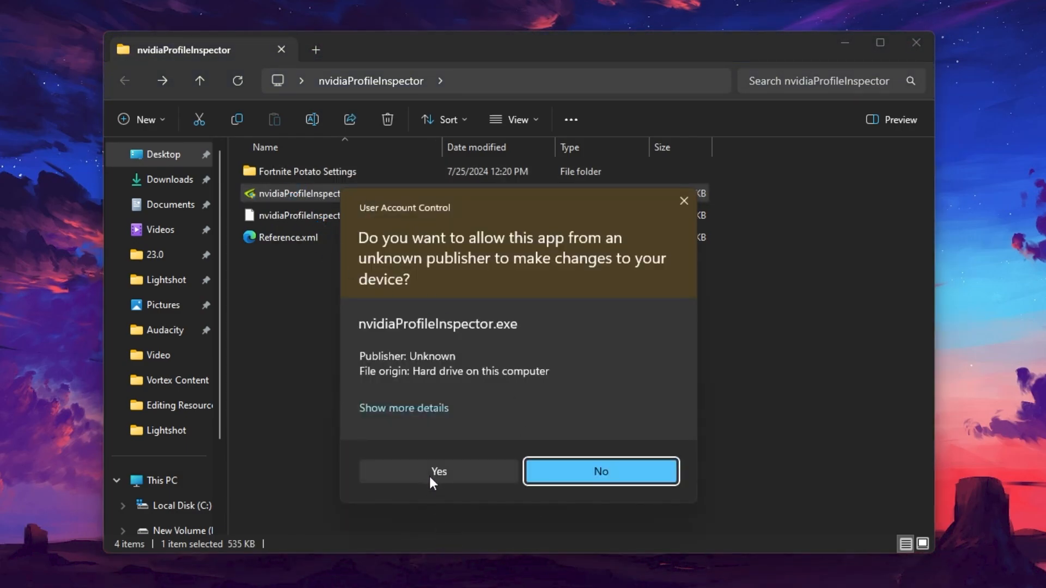
left_click(438, 470)
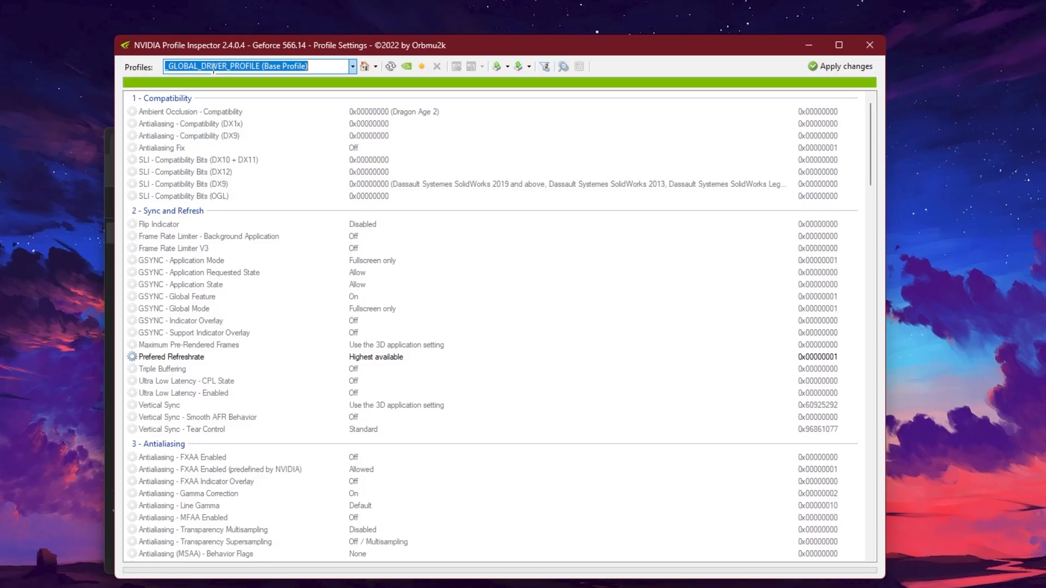
Load the Fortnite driver profile in NVIDIA Profile Inspector
type("fort")
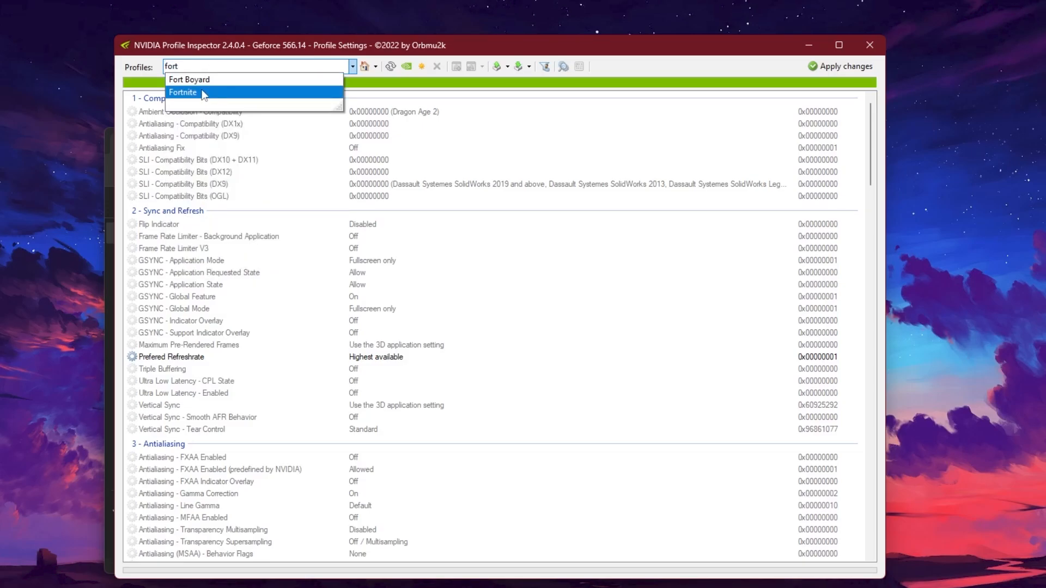
mouse_move(193, 96)
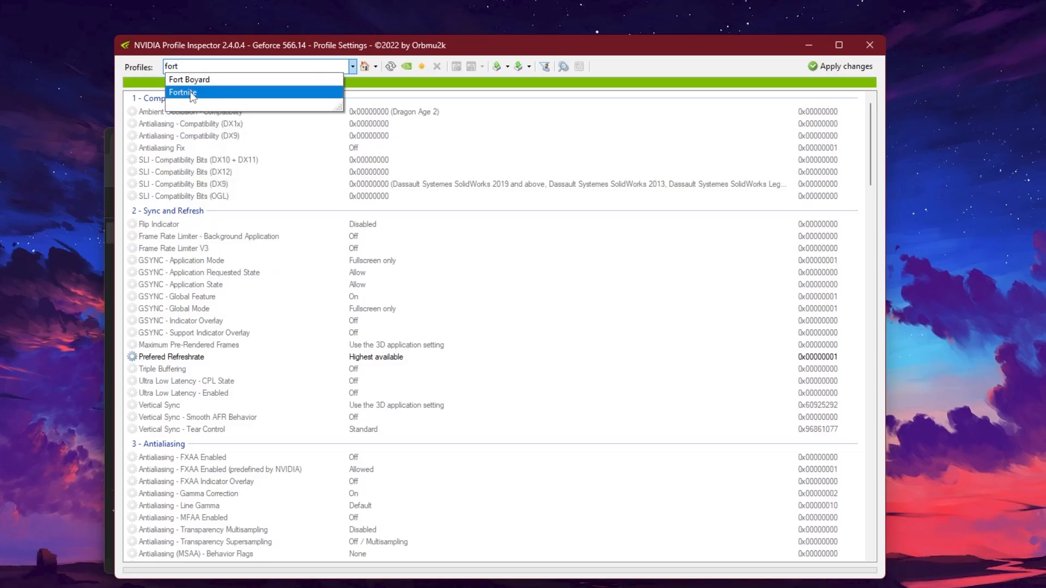
left_click(183, 92)
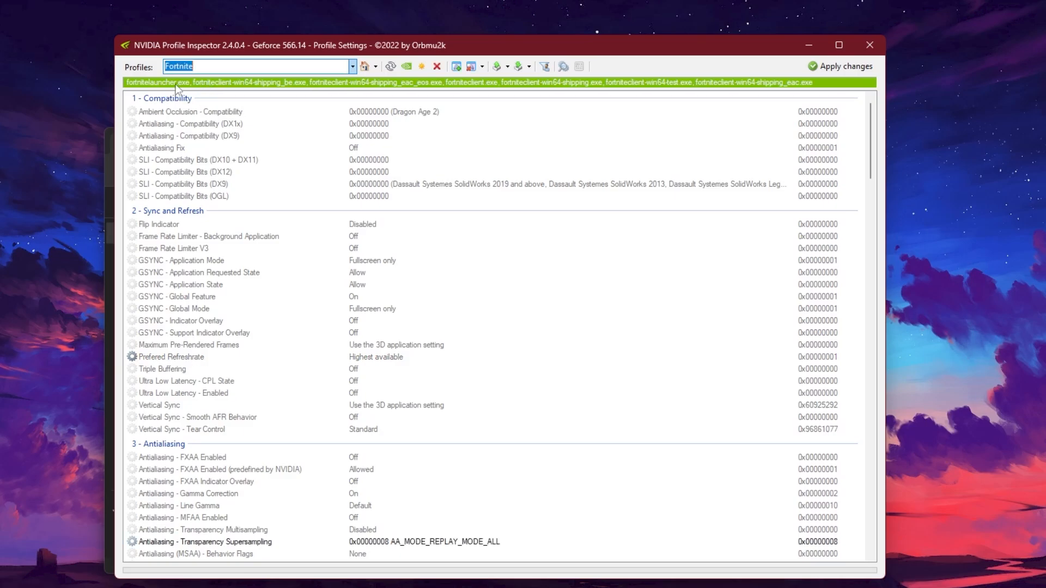
scroll("down", 3)
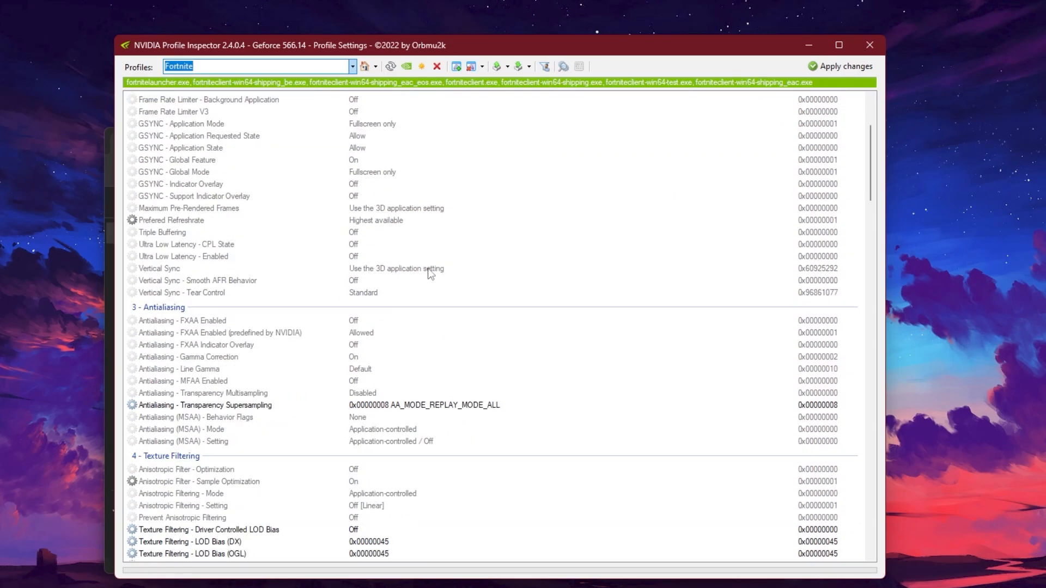
scroll("down", 3)
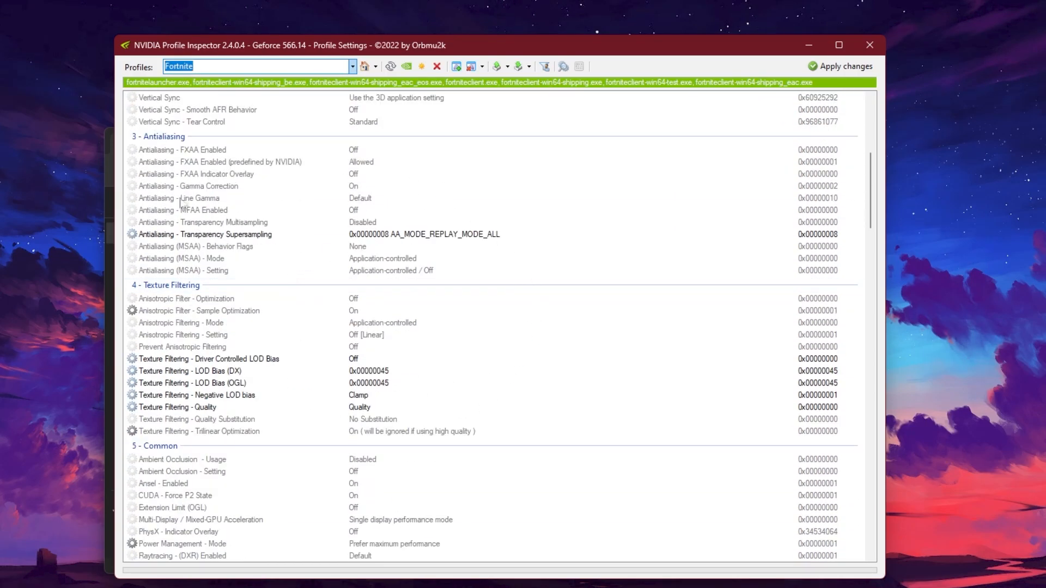
mouse_move(488, 75)
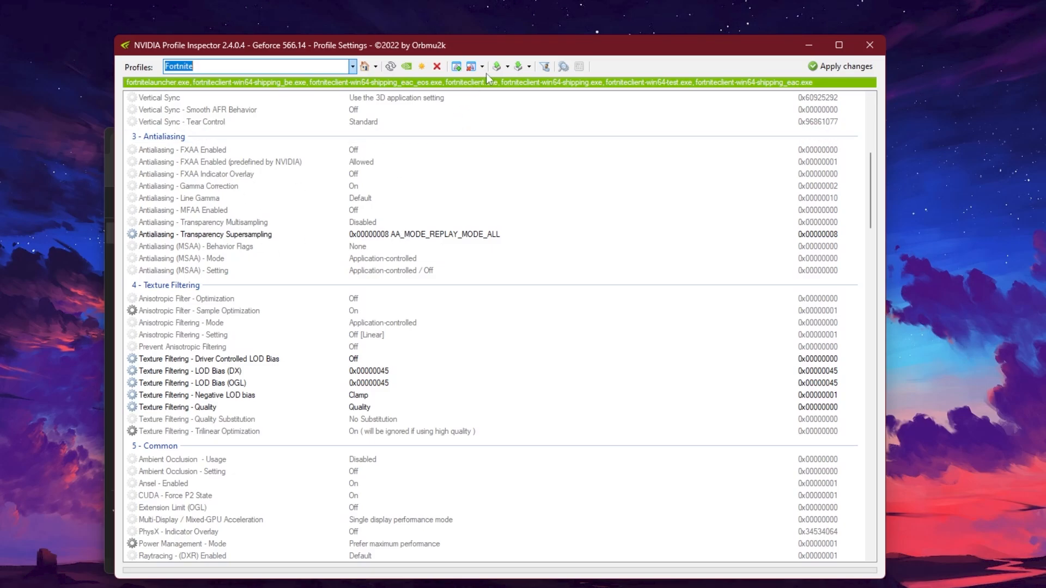
mouse_move(516, 67)
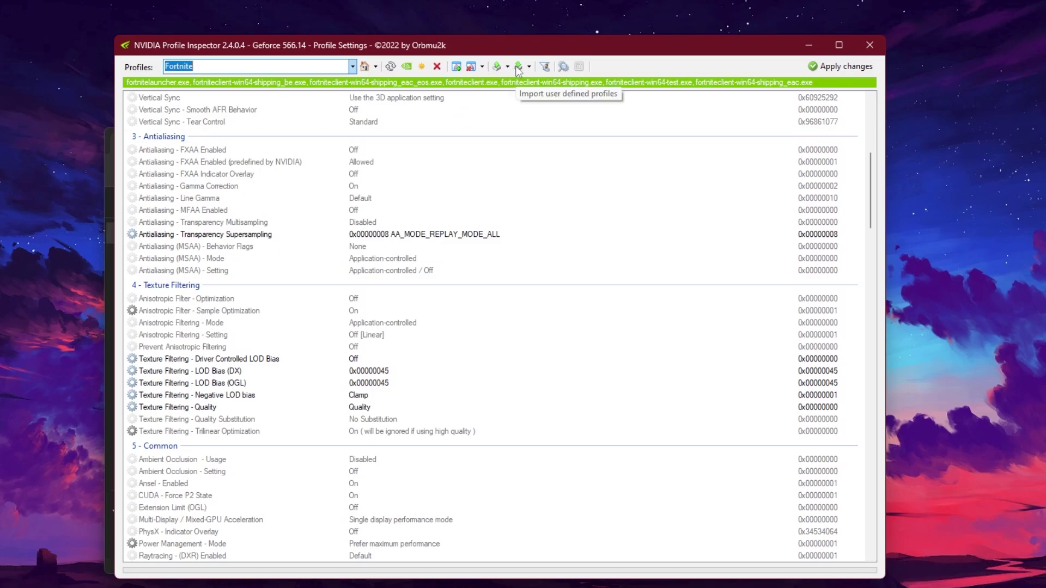
Import Fortnite.nip into the Fortnite profile so the texture LOD bias settings read +3.0000
left_click(518, 66)
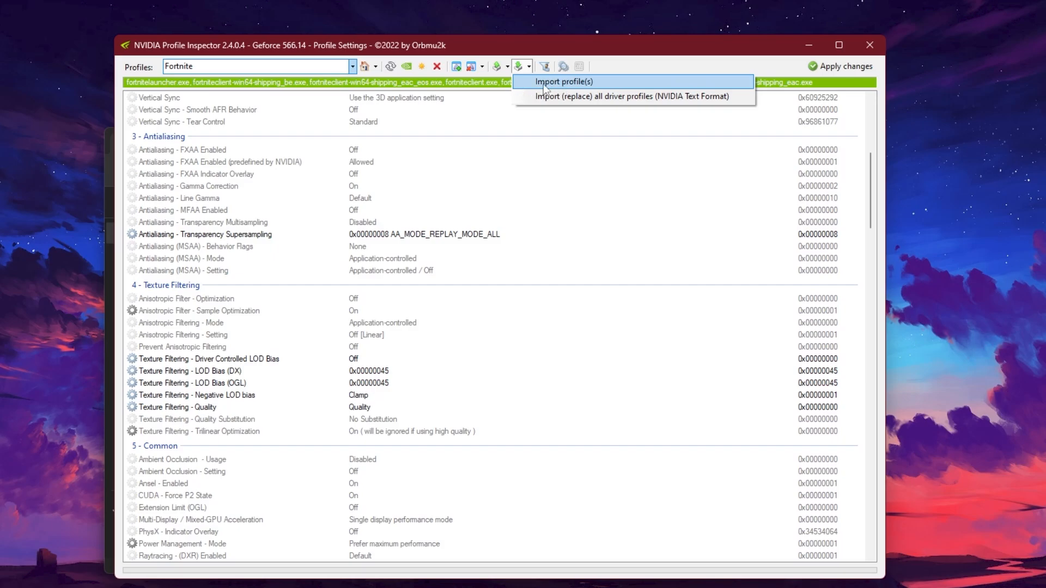
left_click(563, 82)
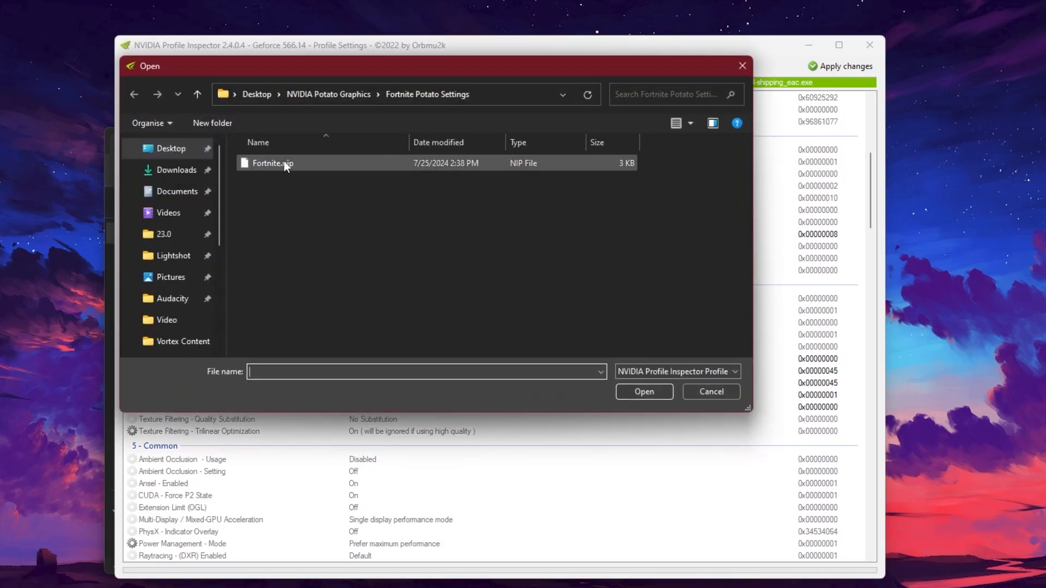
mouse_move(276, 164)
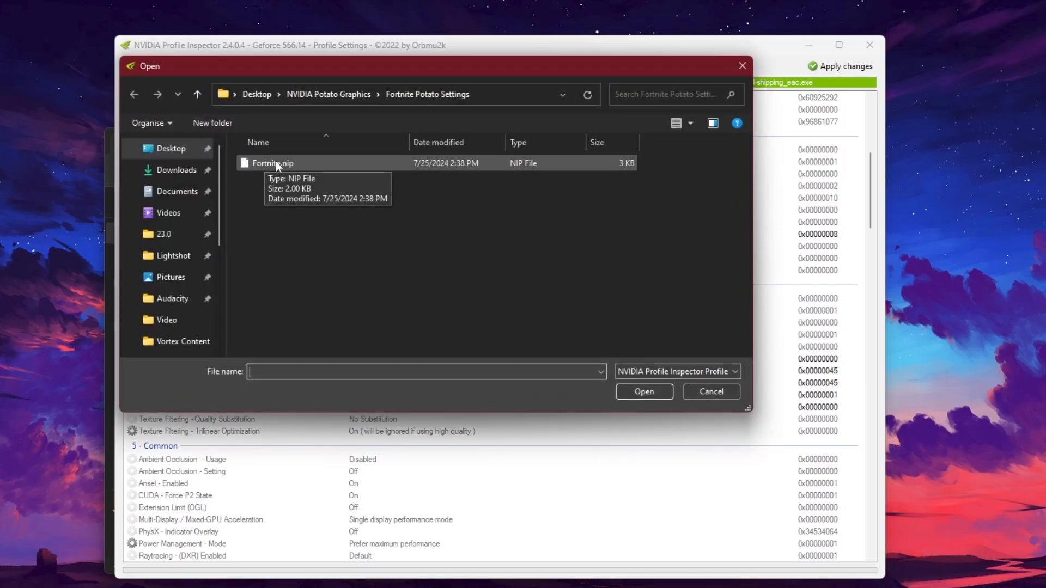
left_click(272, 162)
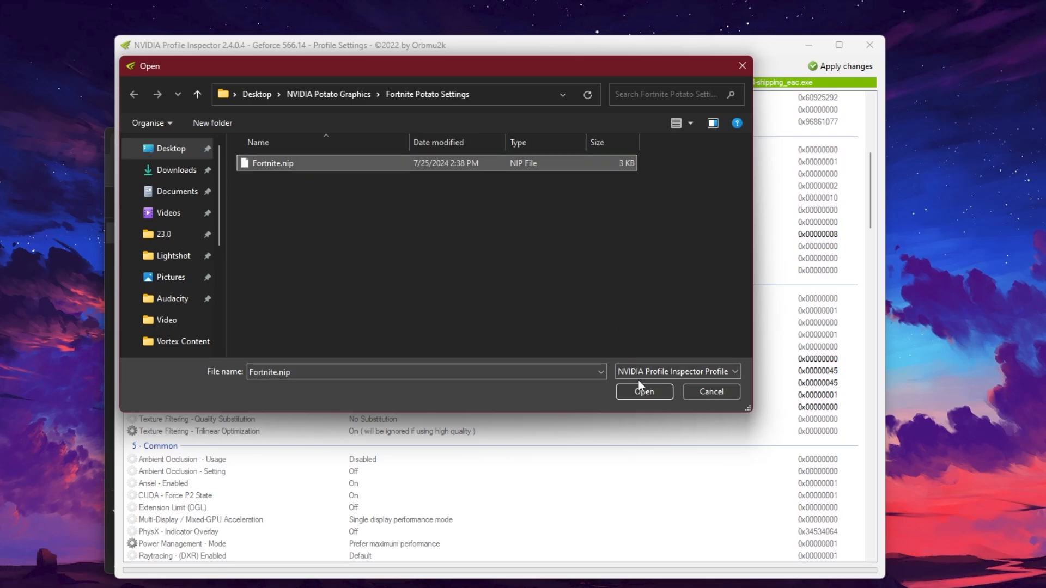
left_click(642, 391)
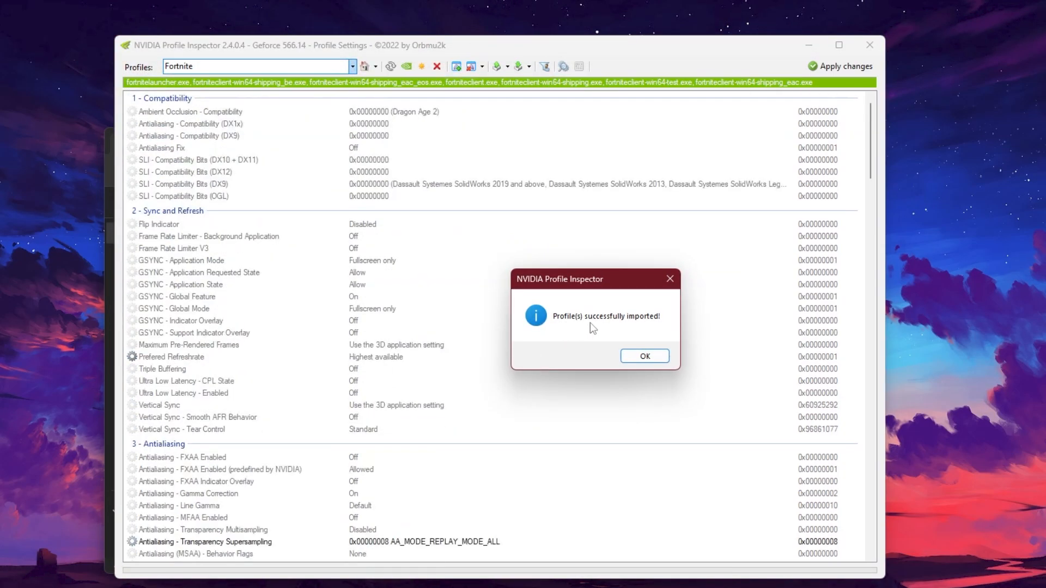
left_click(643, 355)
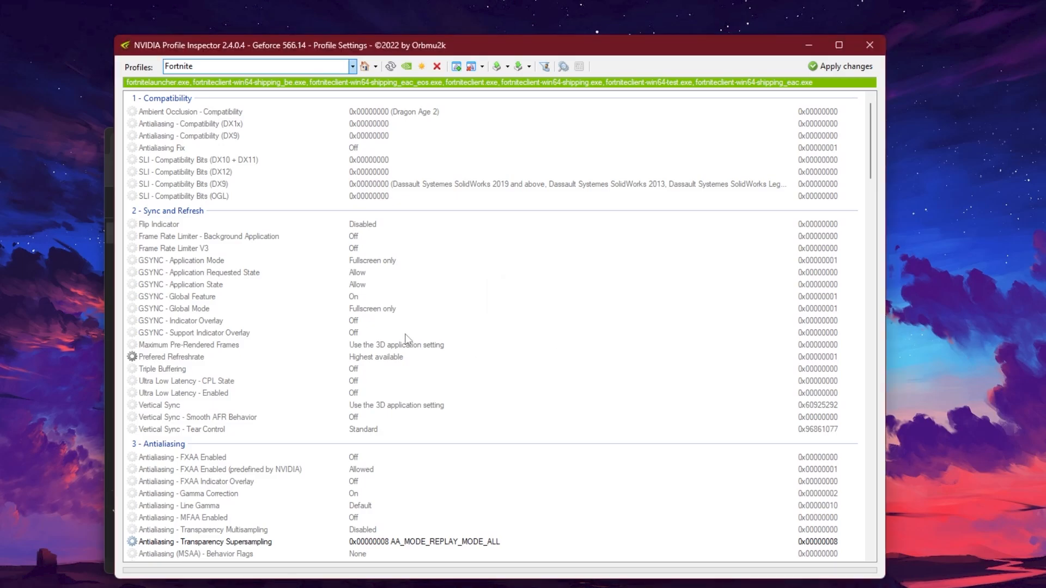
scroll("down", 3)
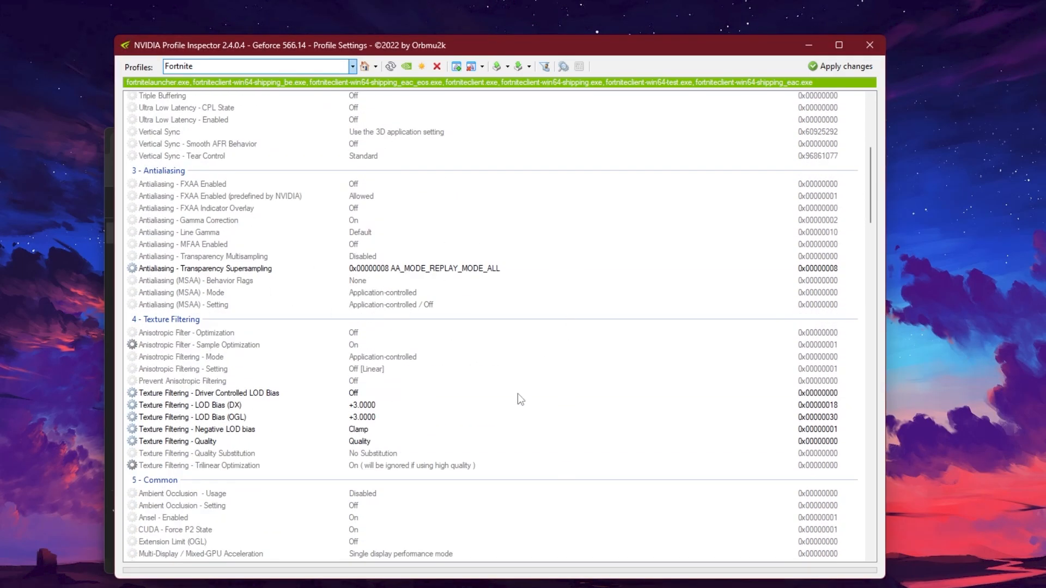
mouse_move(398, 455)
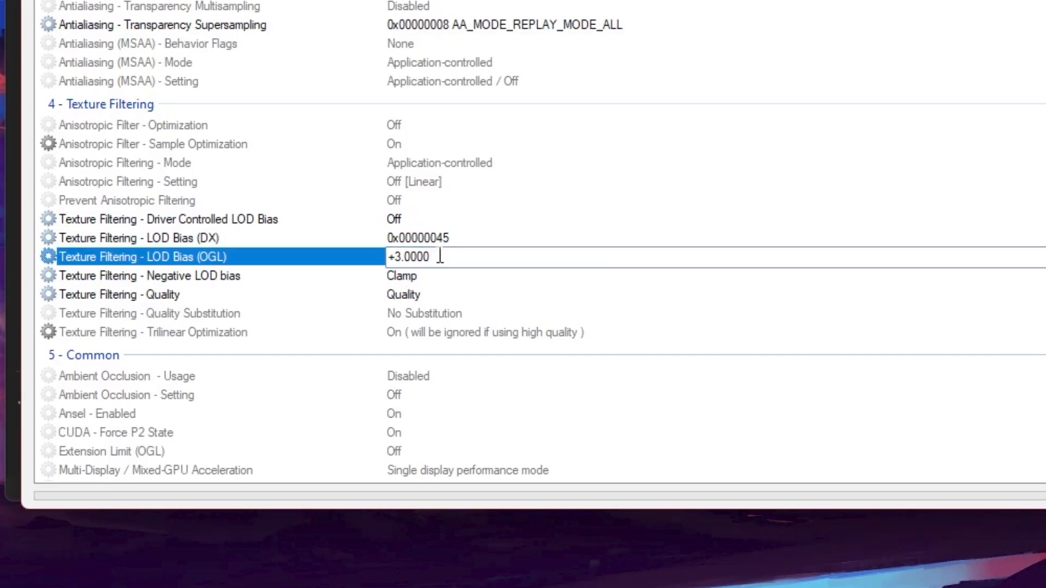
Set Texture Filtering - LOD Bias (OGL) to 0x00000045 and apply the profile changes
type("0x00000045")
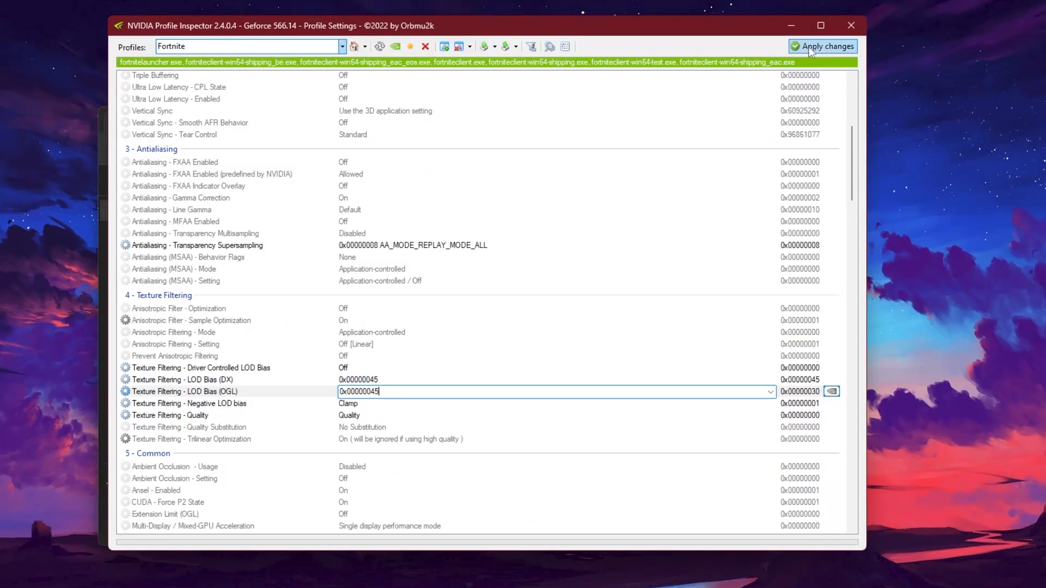
left_click(824, 46)
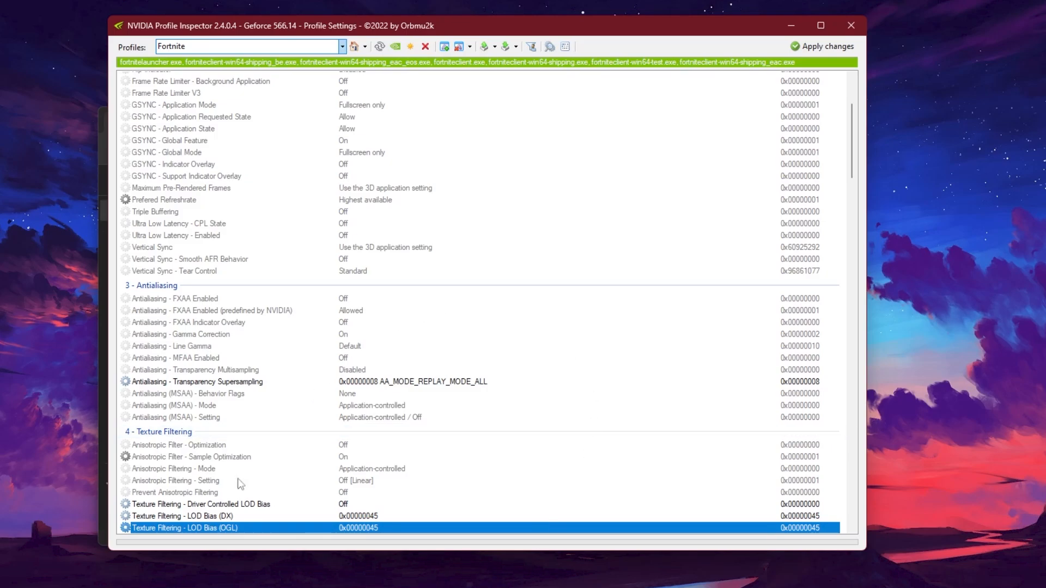
mouse_move(254, 271)
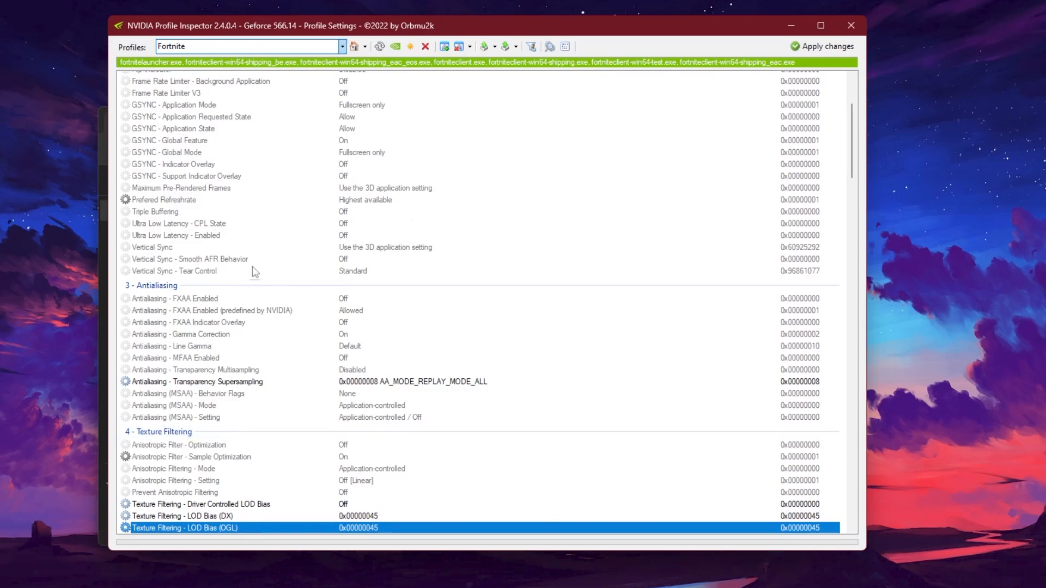
mouse_move(754, 100)
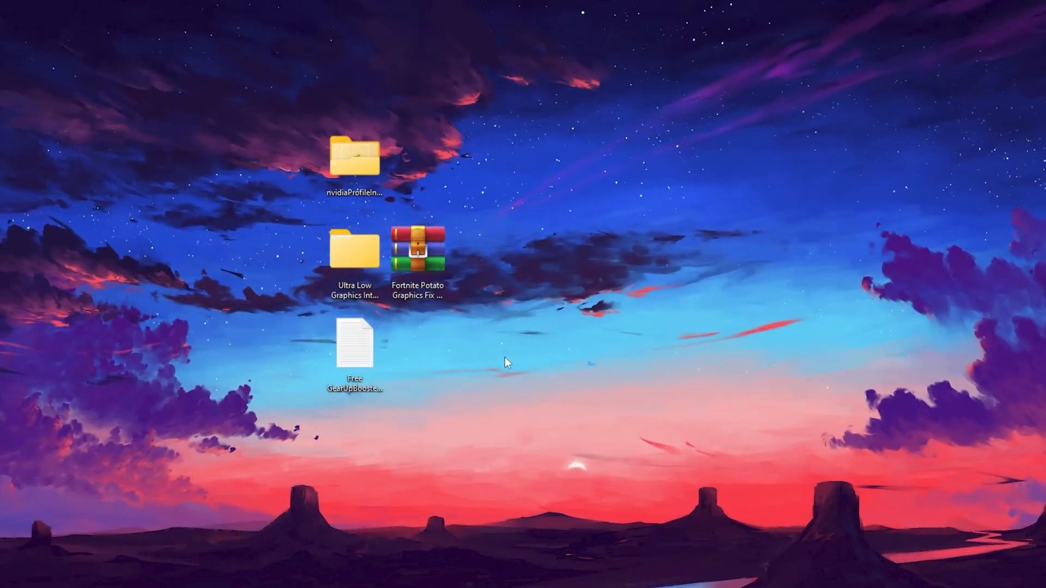
Copy the Ultra Low Graphics GameUserSettings.ini and navigate via %localappdata% into the FortniteGame config folder
double_click(355, 250)
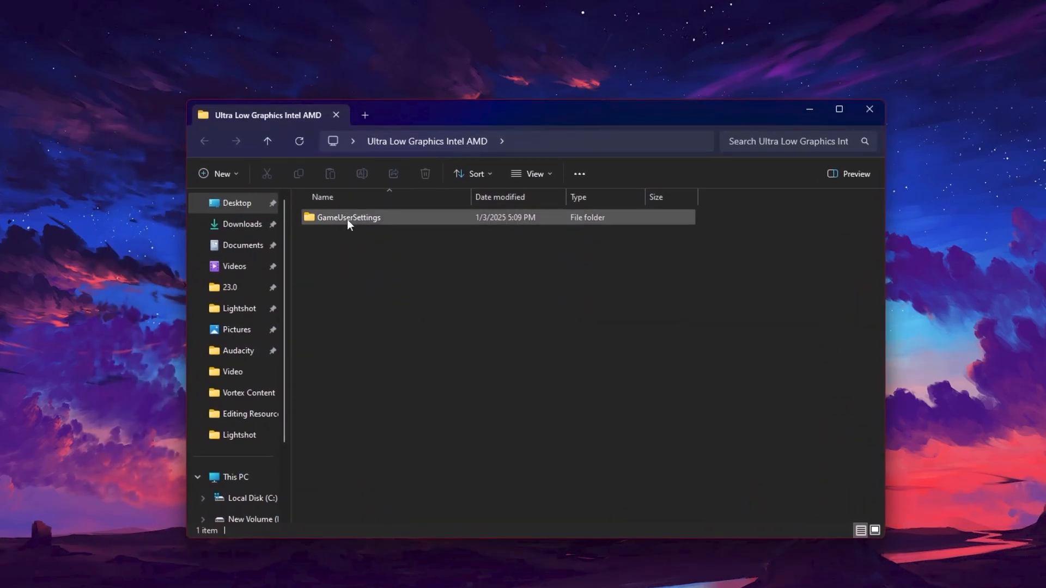
right_click(346, 217)
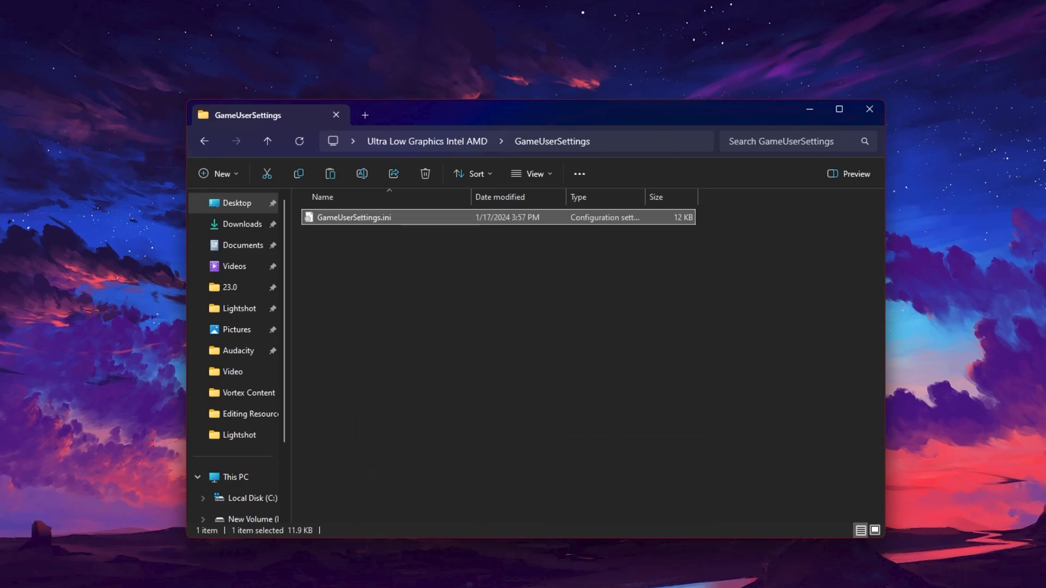
type("%")
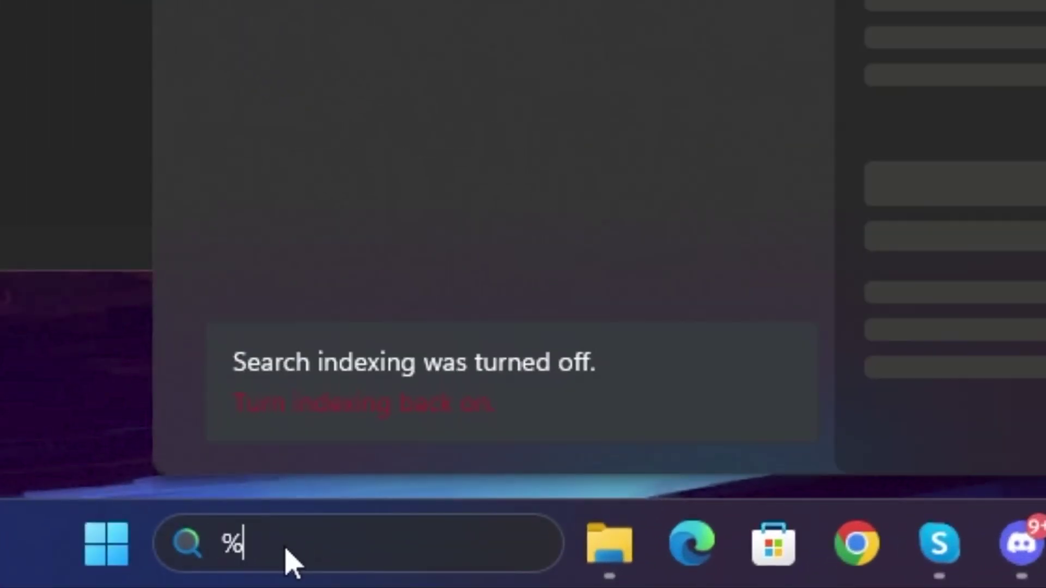
type("localappda")
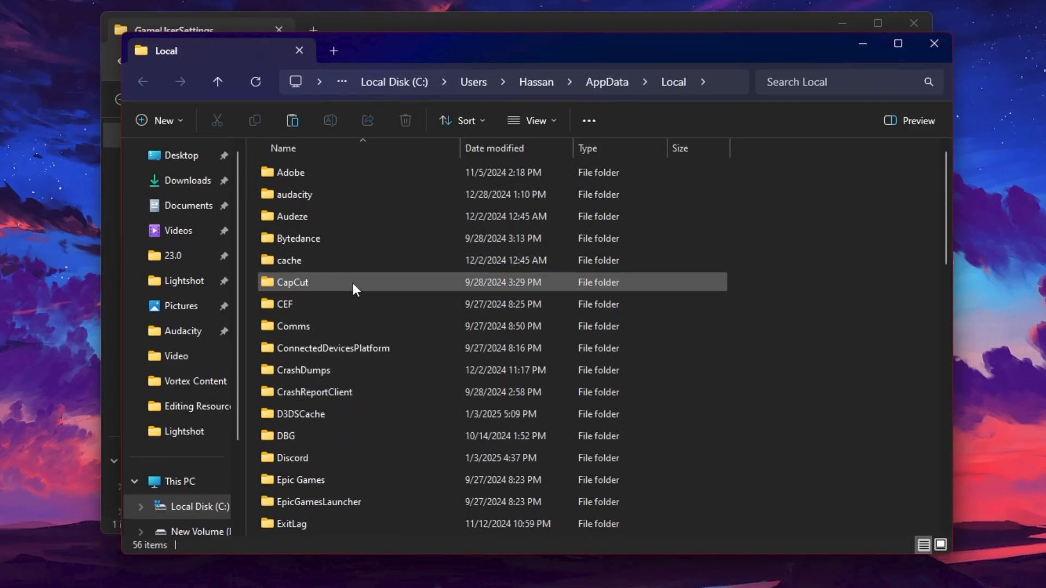
left_click(296, 239)
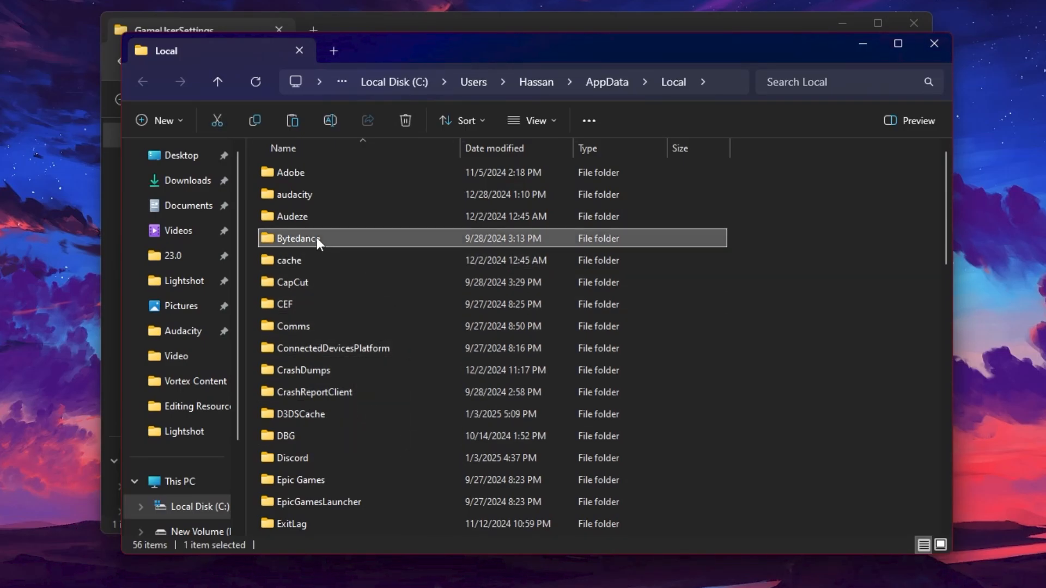
scroll("down", 3)
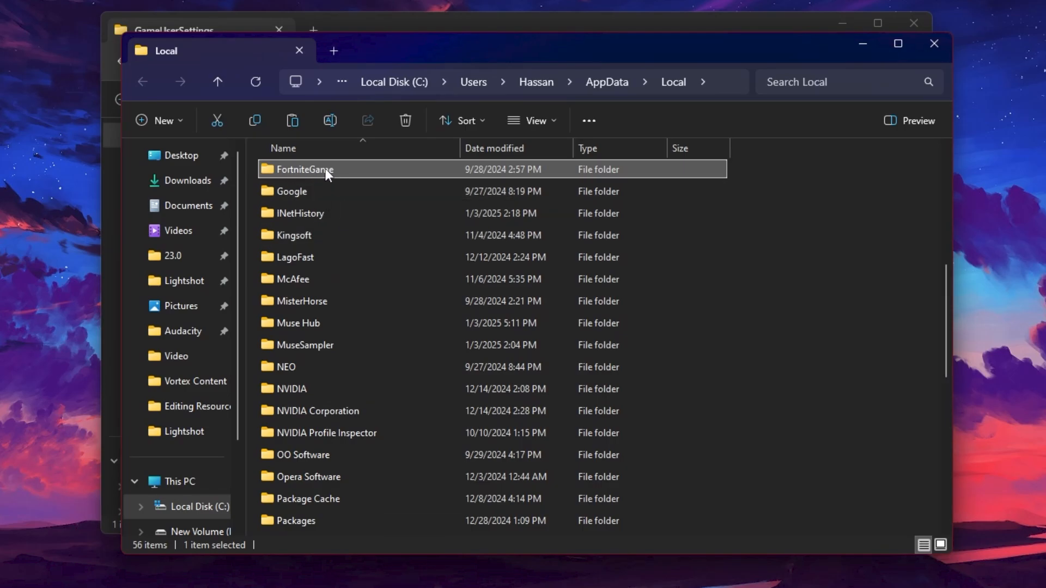
double_click(303, 168)
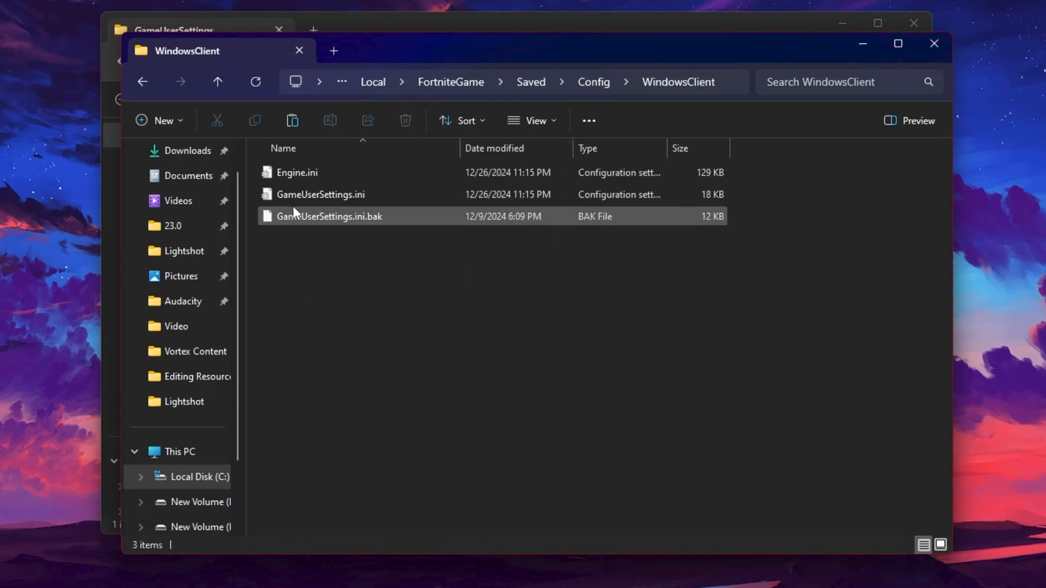
mouse_move(319, 194)
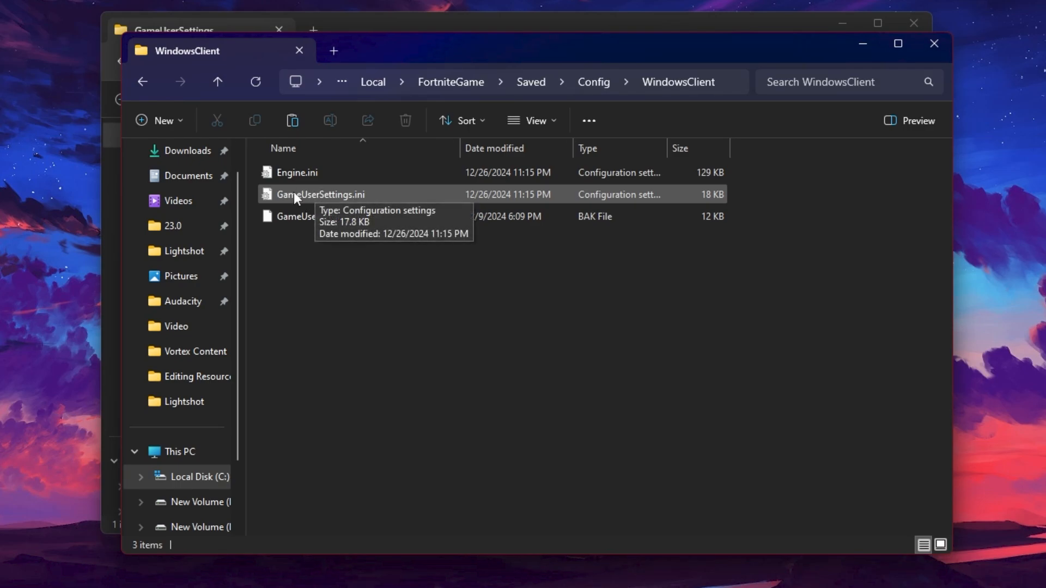
mouse_move(379, 203)
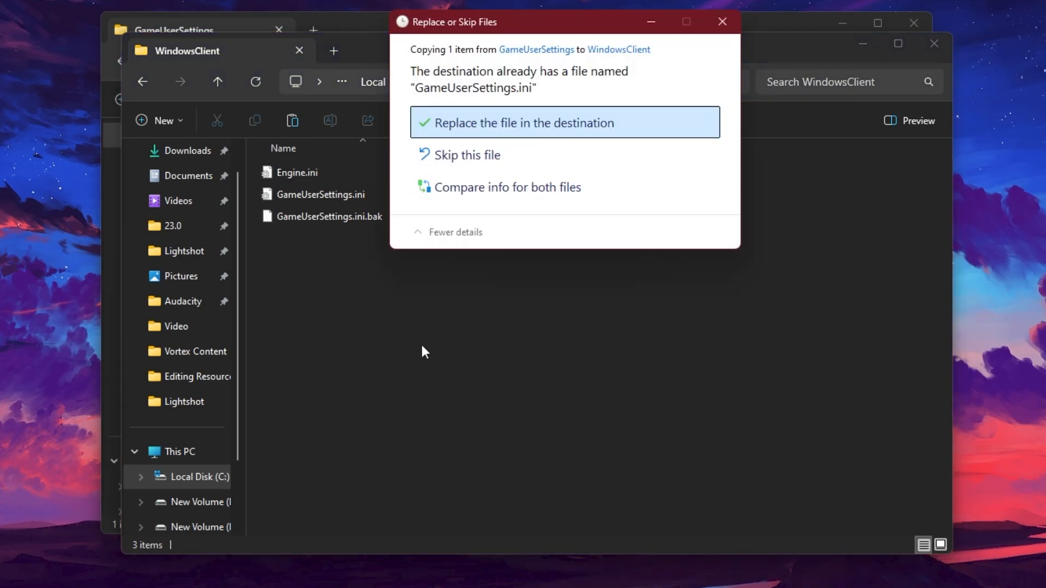
mouse_move(530, 136)
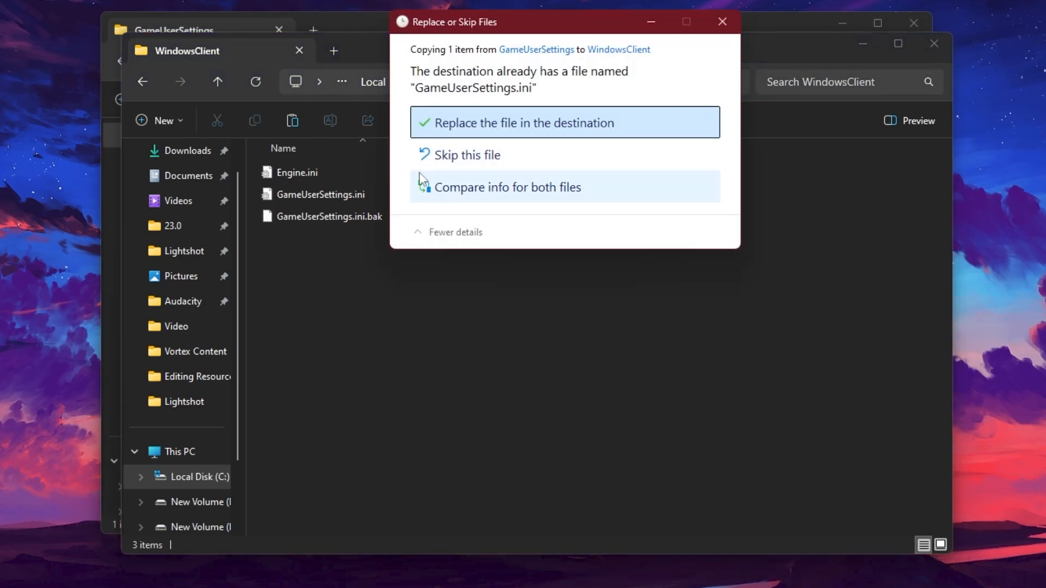
mouse_move(427, 201)
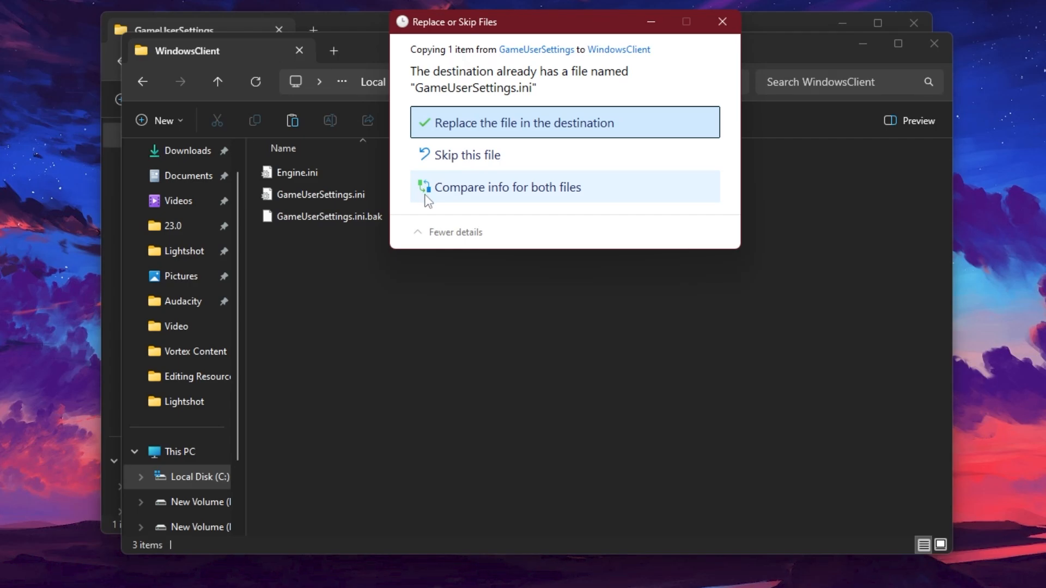
mouse_move(495, 177)
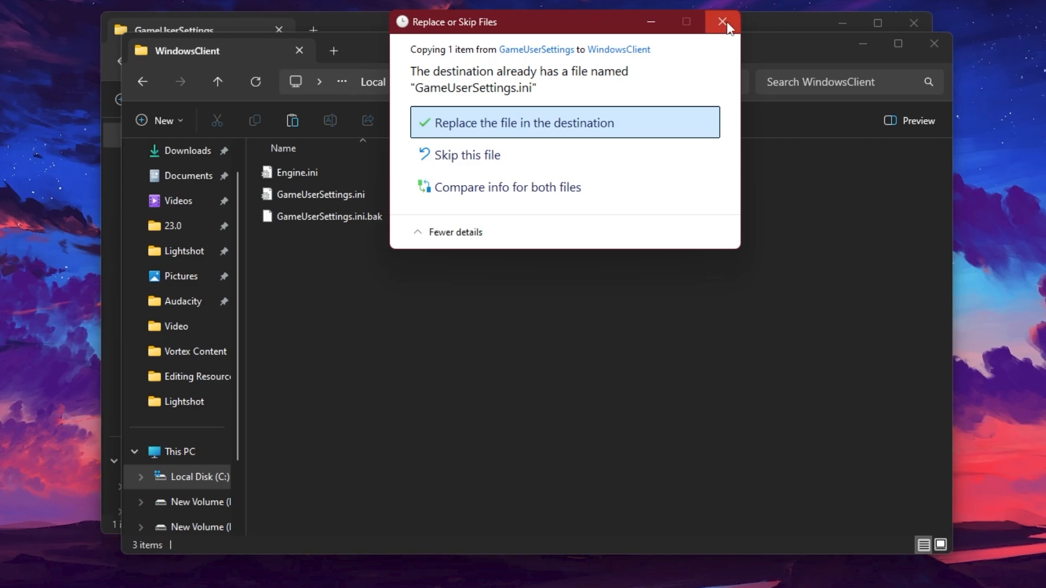
Review Fortnite's Video settings showing performance mode with low textures, then start matchmaking from the lobby
left_click(722, 22)
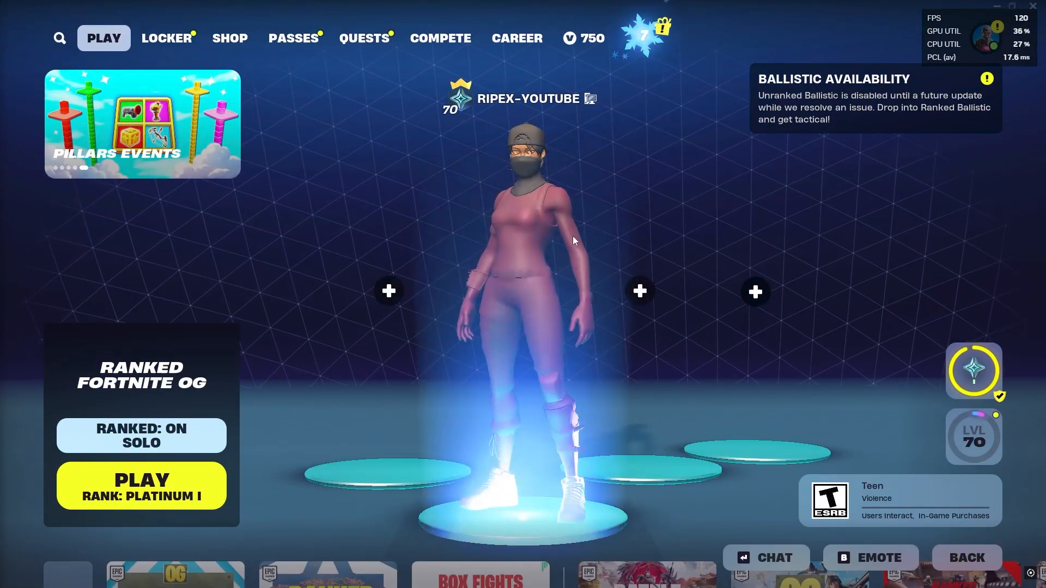
mouse_move(506, 286)
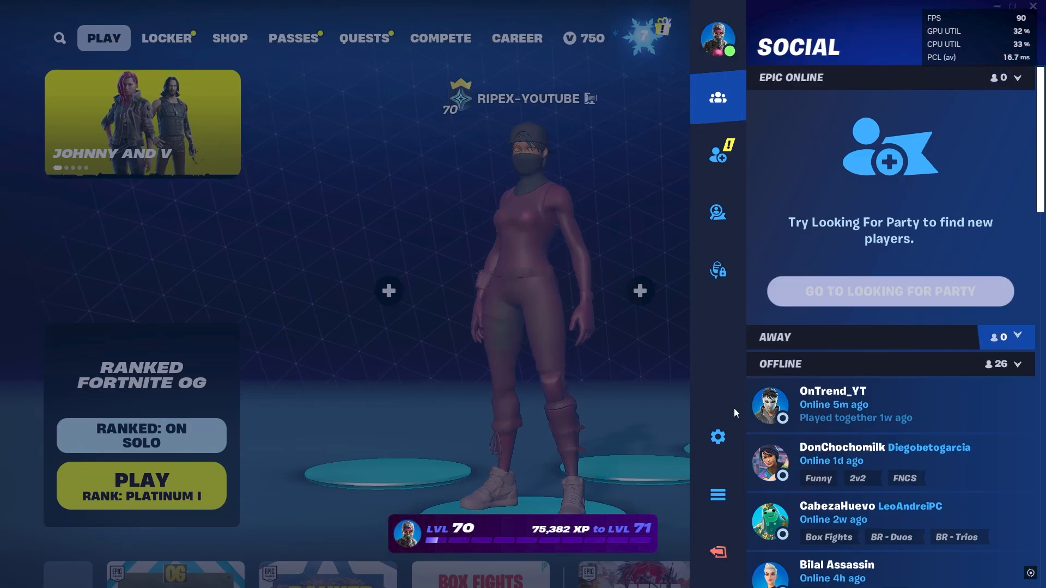
left_click(717, 437)
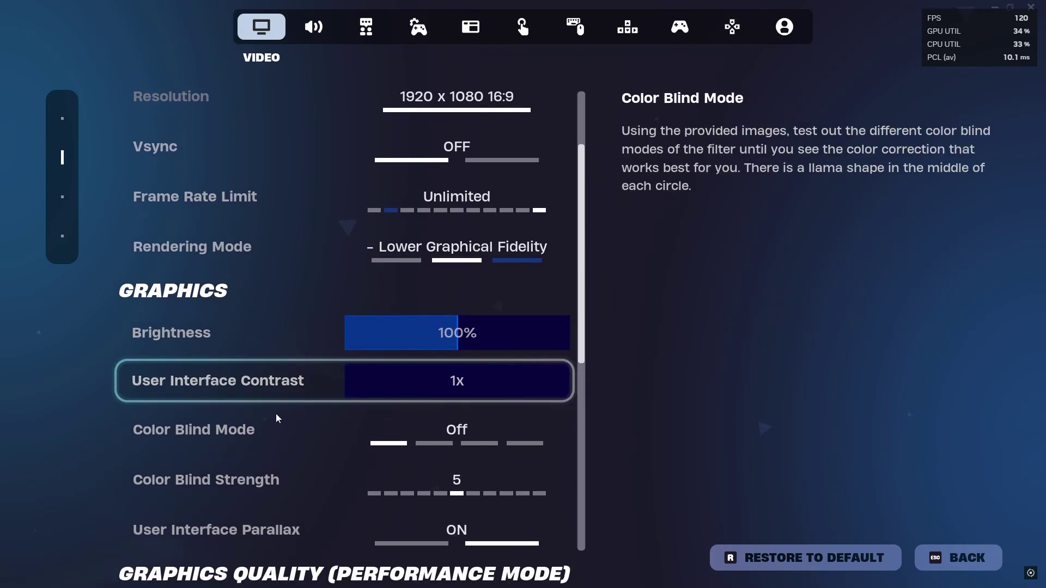
scroll("down", 3)
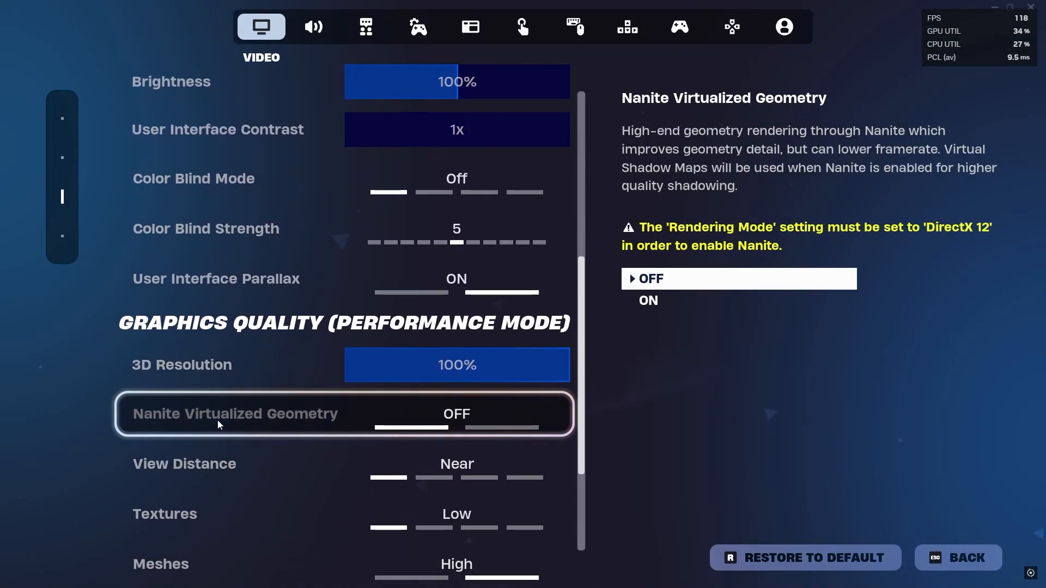
mouse_move(459, 424)
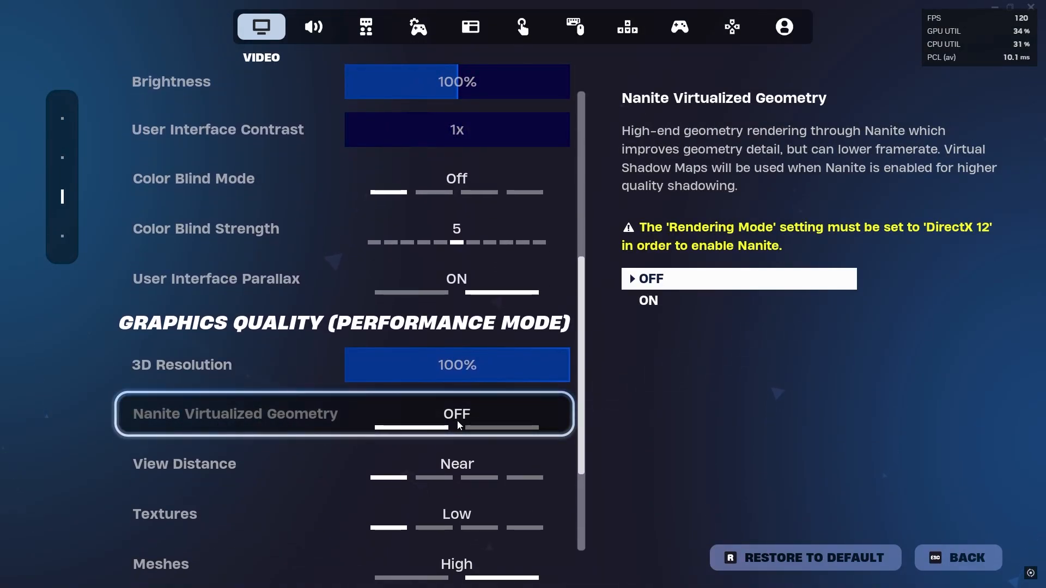
mouse_move(508, 423)
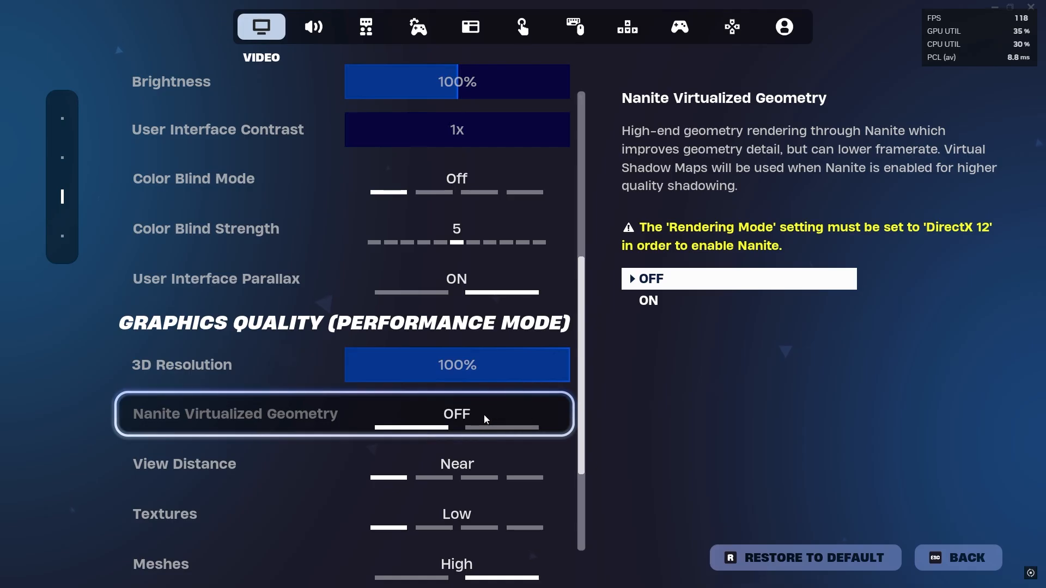
left_click(957, 558)
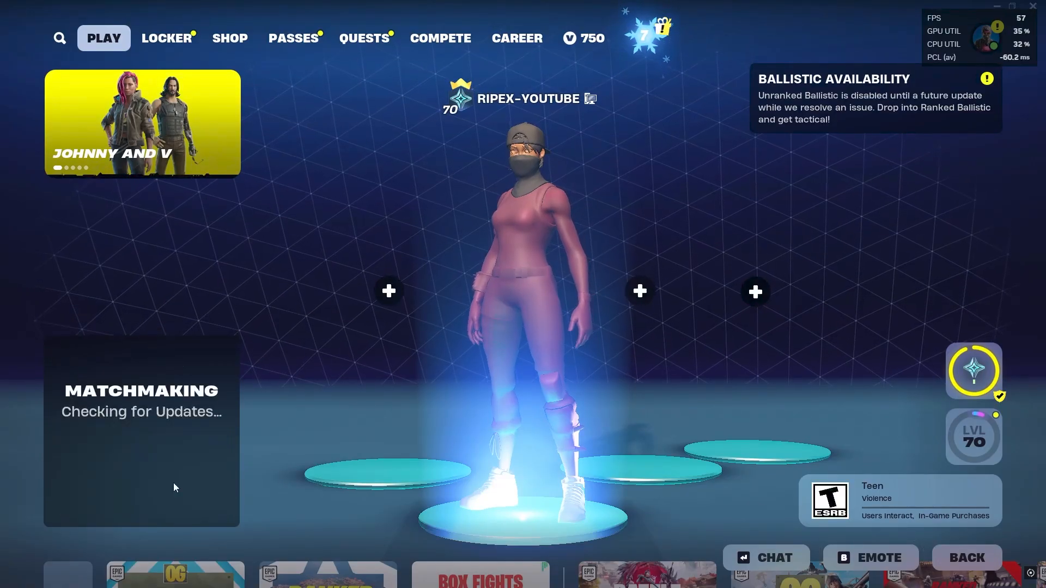